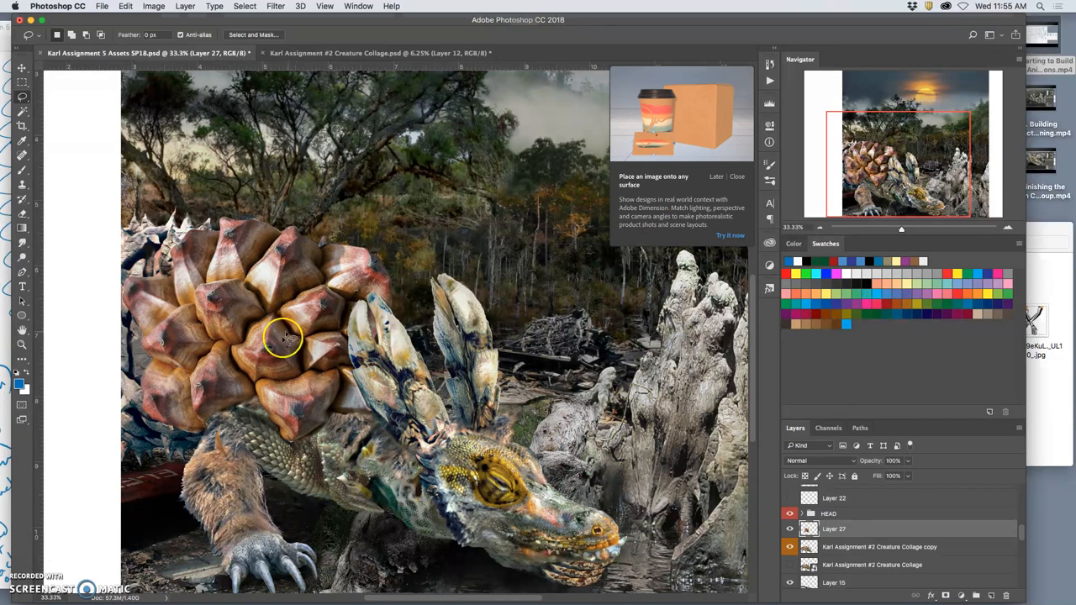
Step: Rotate the HEAD group with Free Transform so the creature's head tilts down toward the shell
left_click(788, 515)
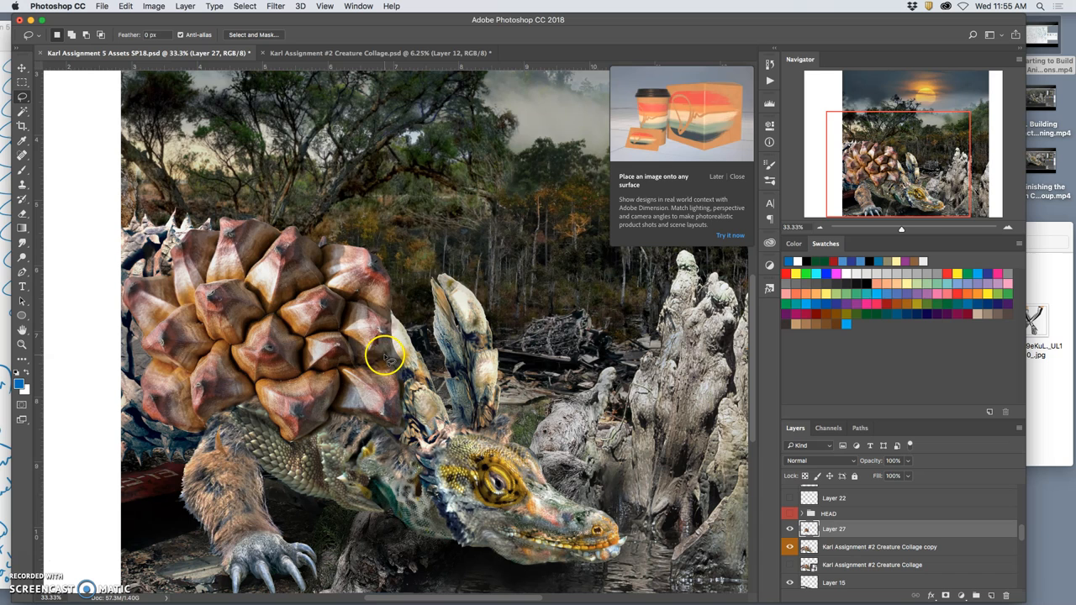
mouse_move(669, 506)
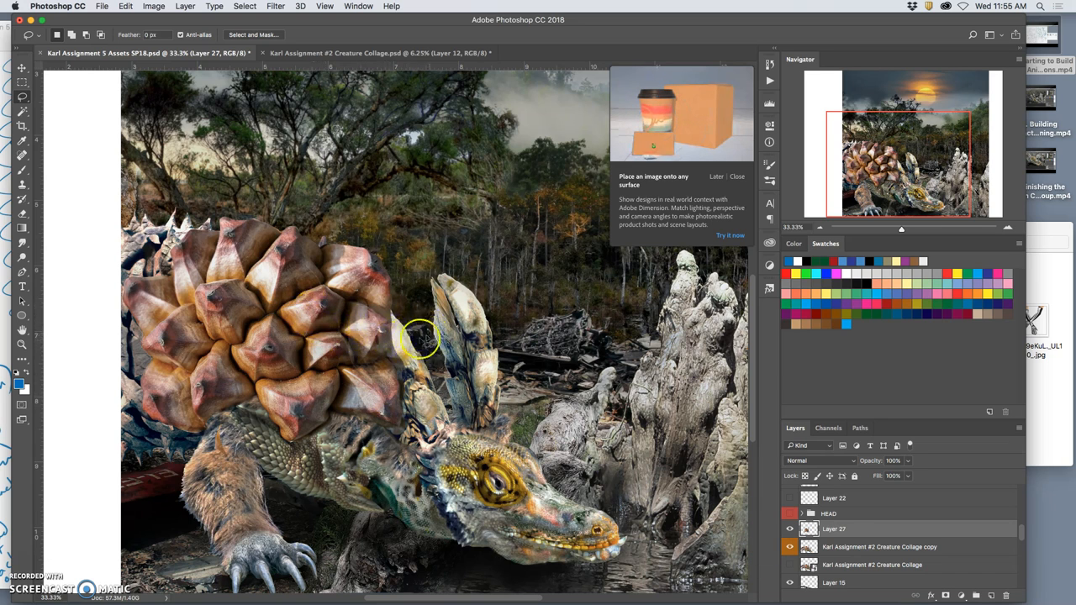
mouse_move(429, 348)
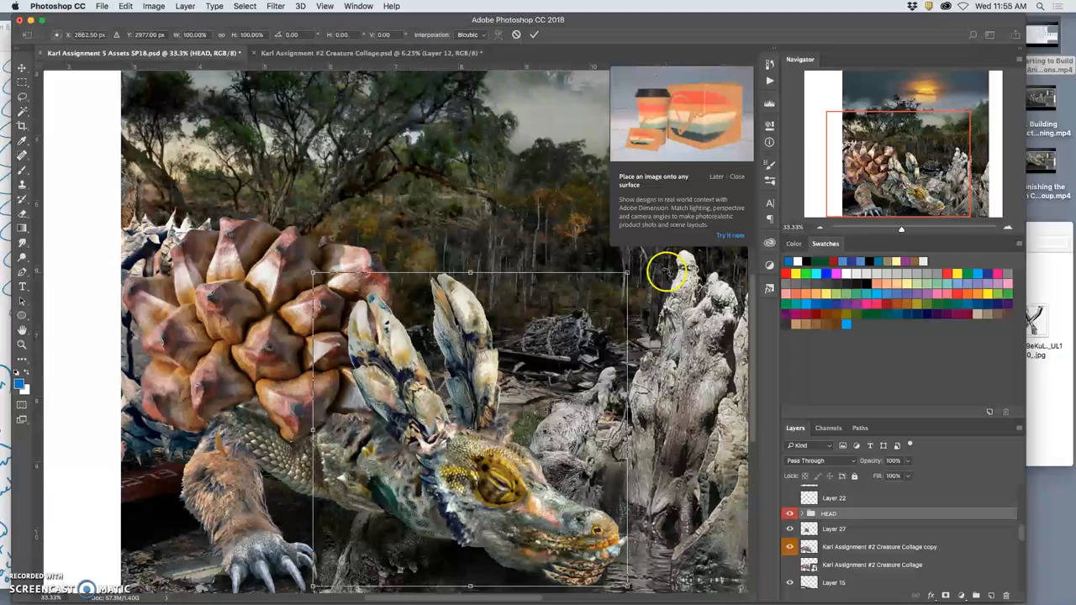
left_click_drag(663, 269, 479, 404)
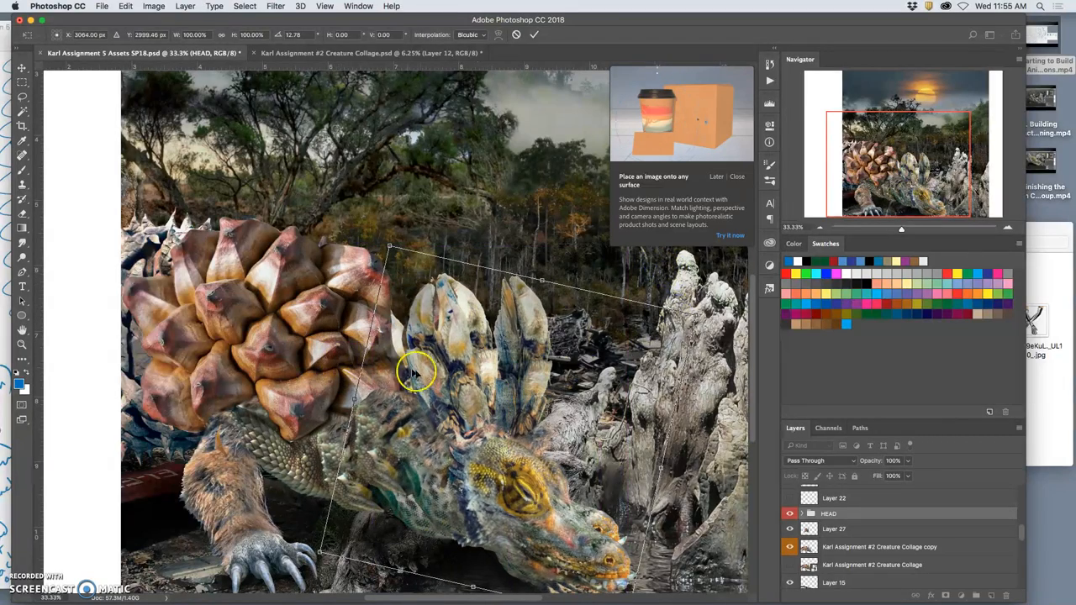
left_click_drag(411, 373, 416, 384)
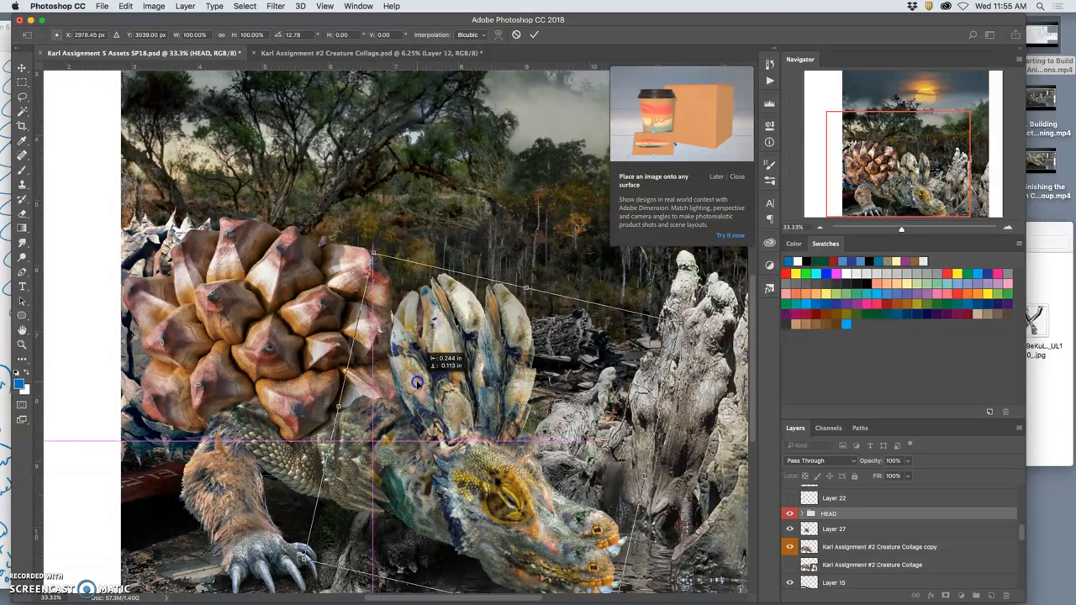
left_click_drag(417, 383, 541, 524)
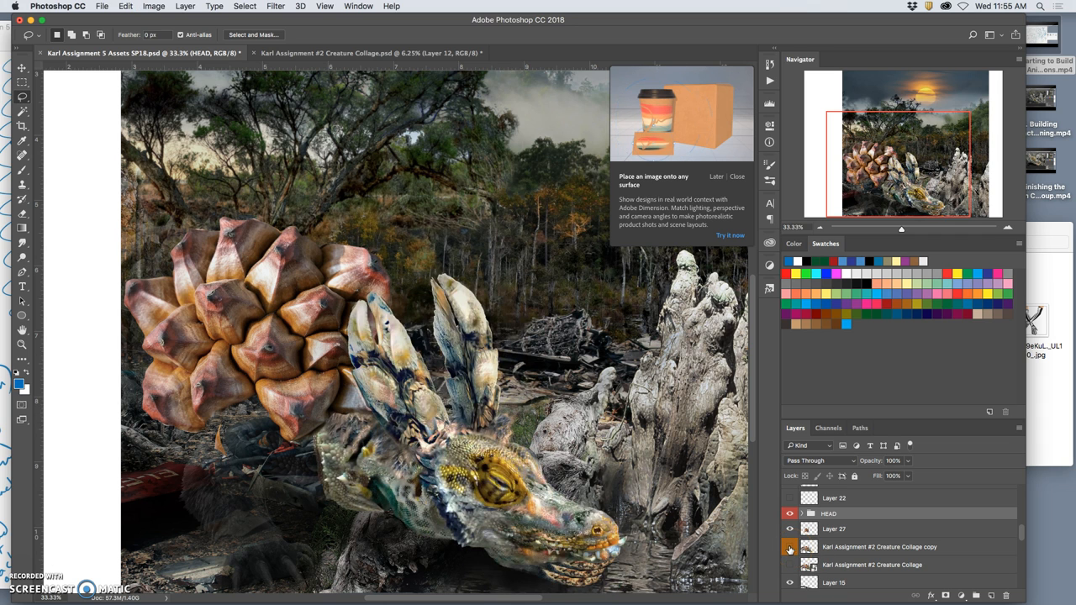
Step: Show the Creature Collage copy again, select Layer 27 and start renaming the copy layer
left_click(788, 527)
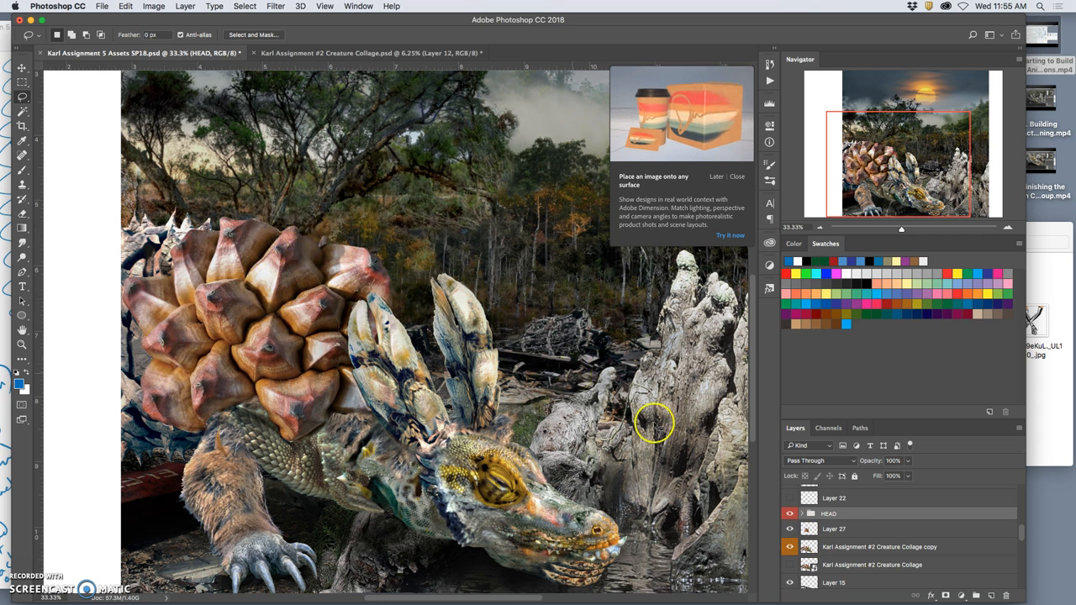
left_click(834, 528)
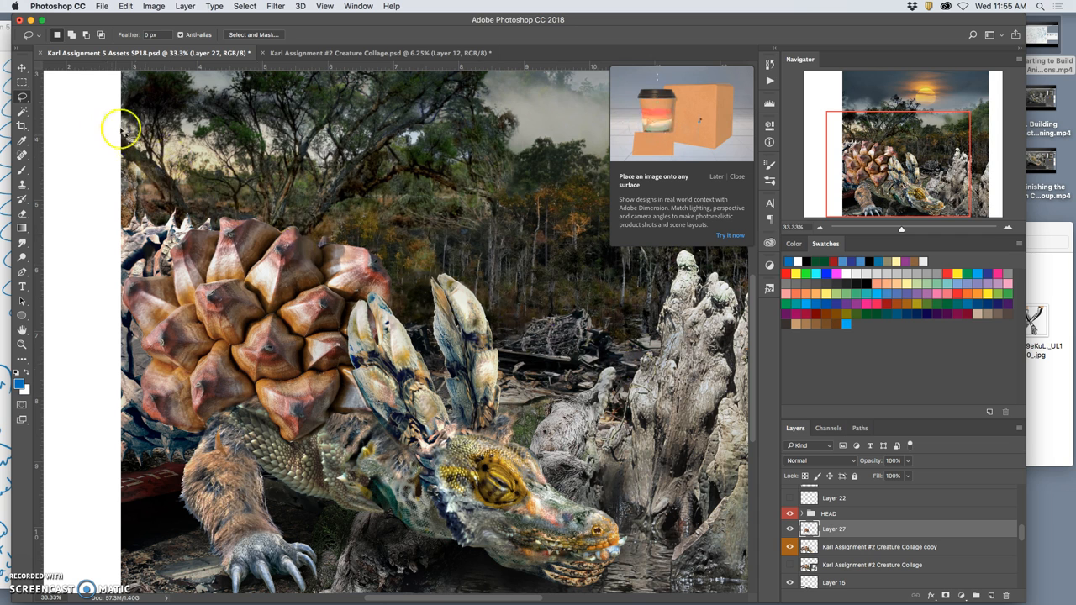
mouse_move(337, 227)
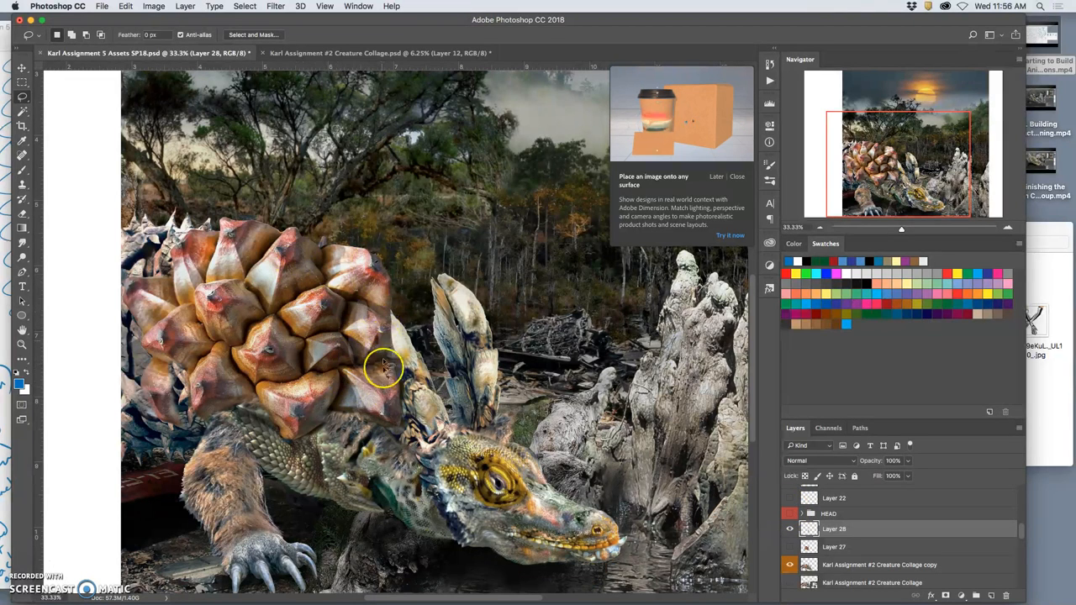
left_click(790, 527)
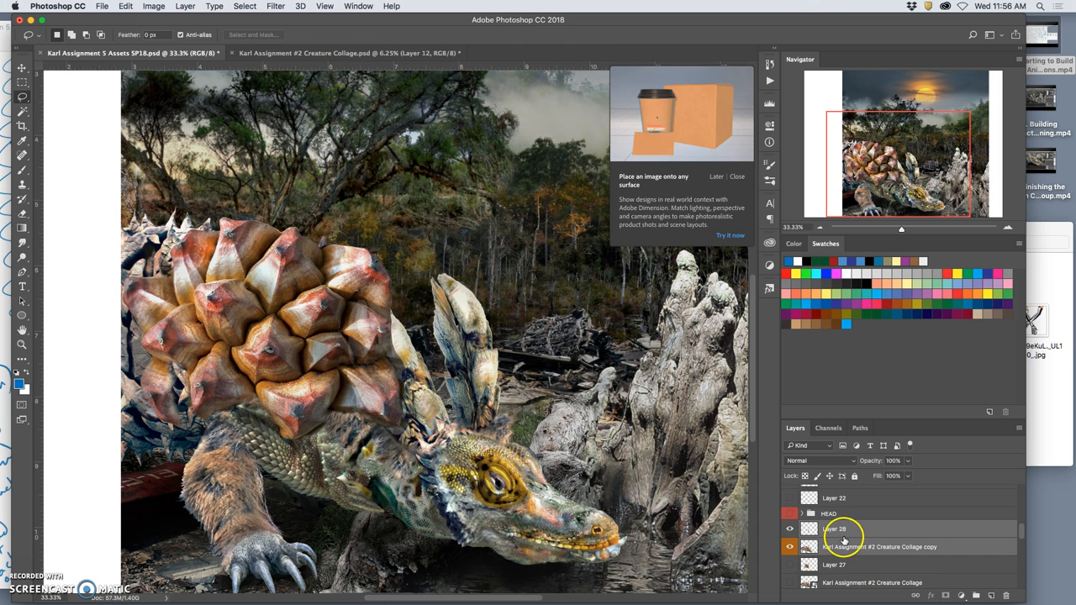
double_click(879, 546)
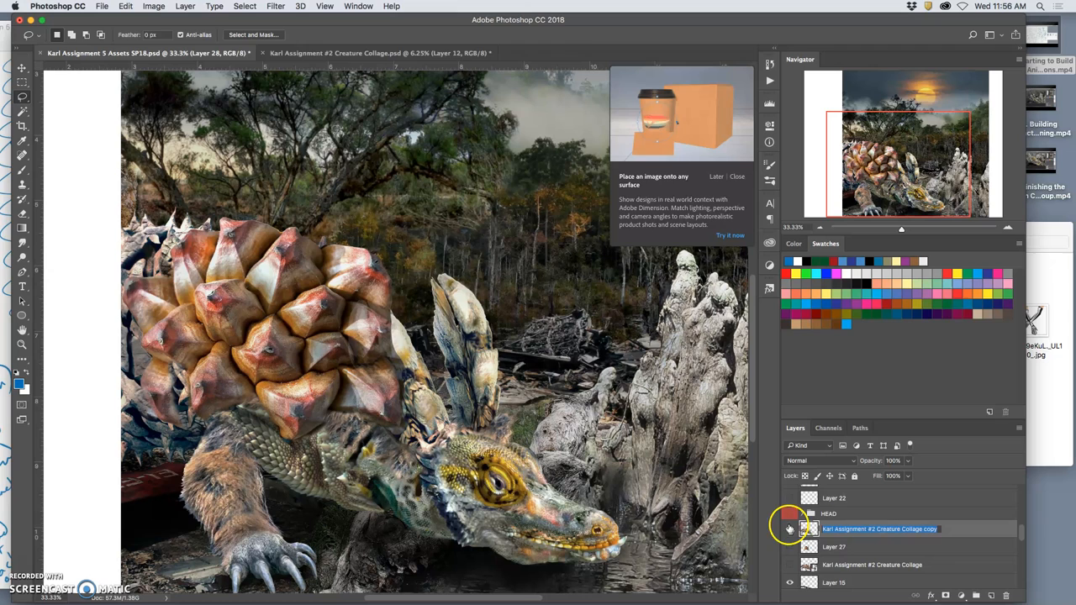
Step: Hide the HEAD group and pick the Lasso tool to cut out the neck area
left_click(789, 514)
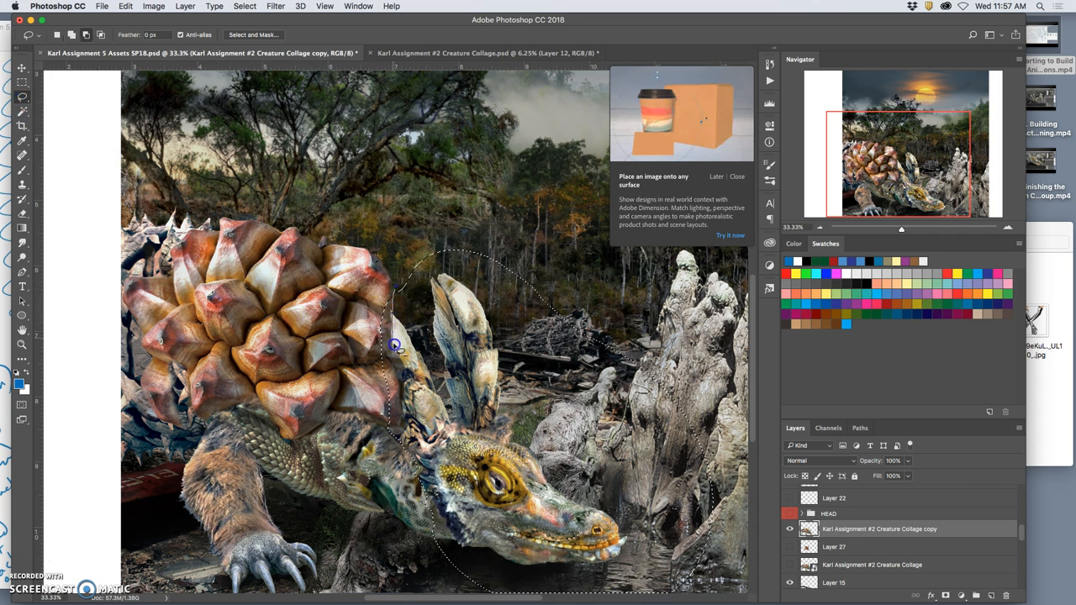
mouse_move(402, 402)
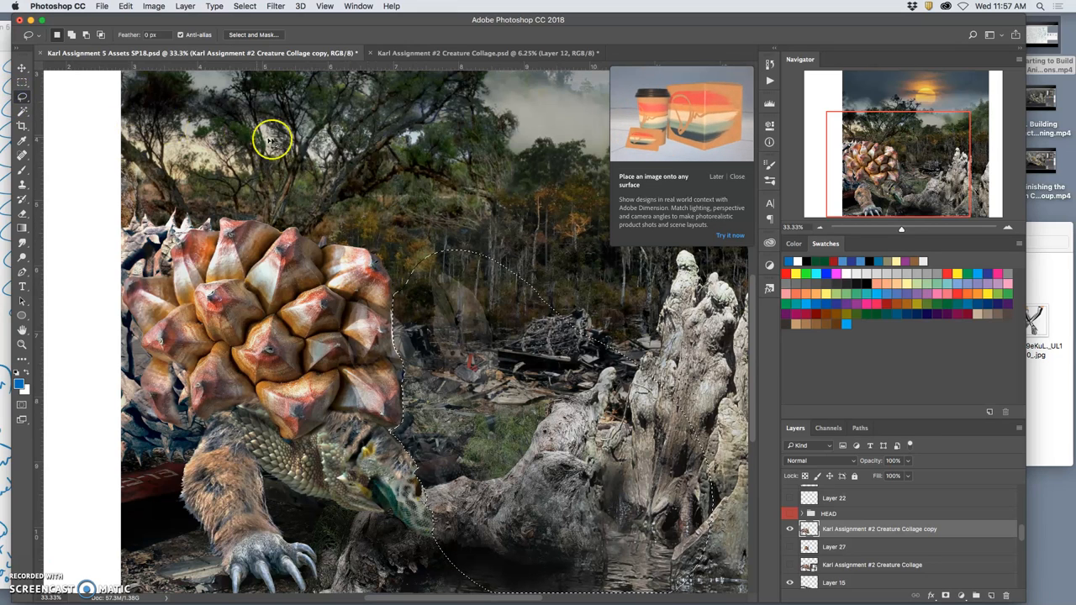
left_click(22, 215)
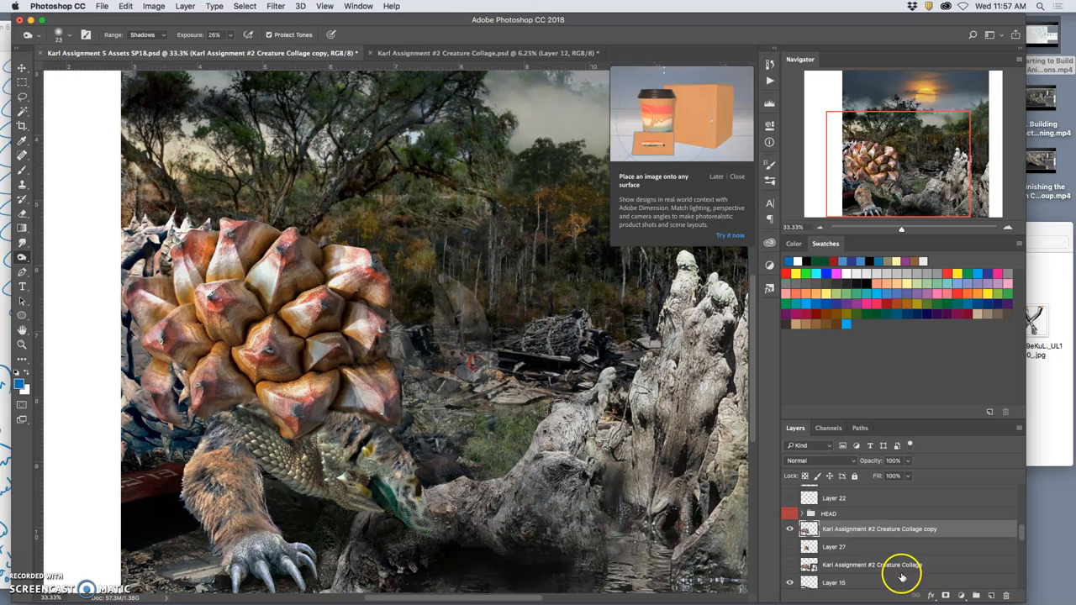
Step: Turn the HEAD group's visibility back on in the Layers panel
scroll("down", 3)
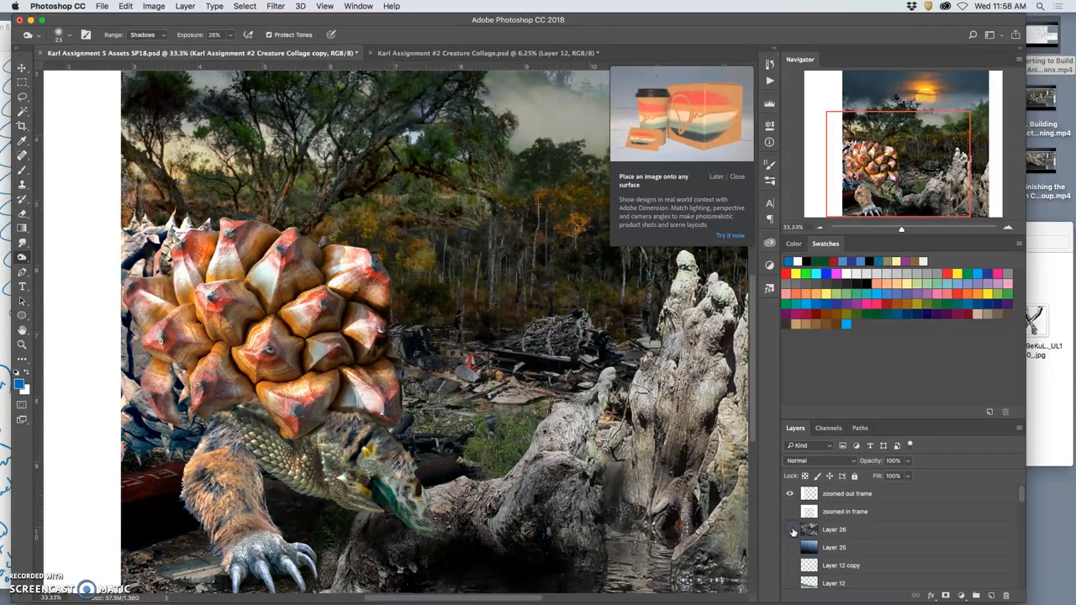
left_click(790, 530)
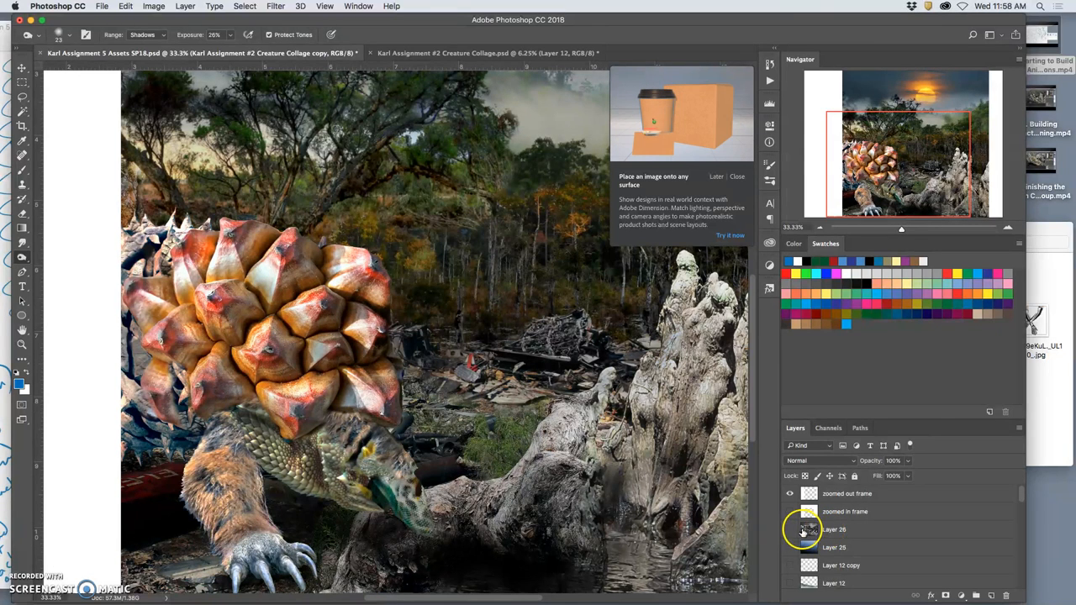
left_click(840, 529)
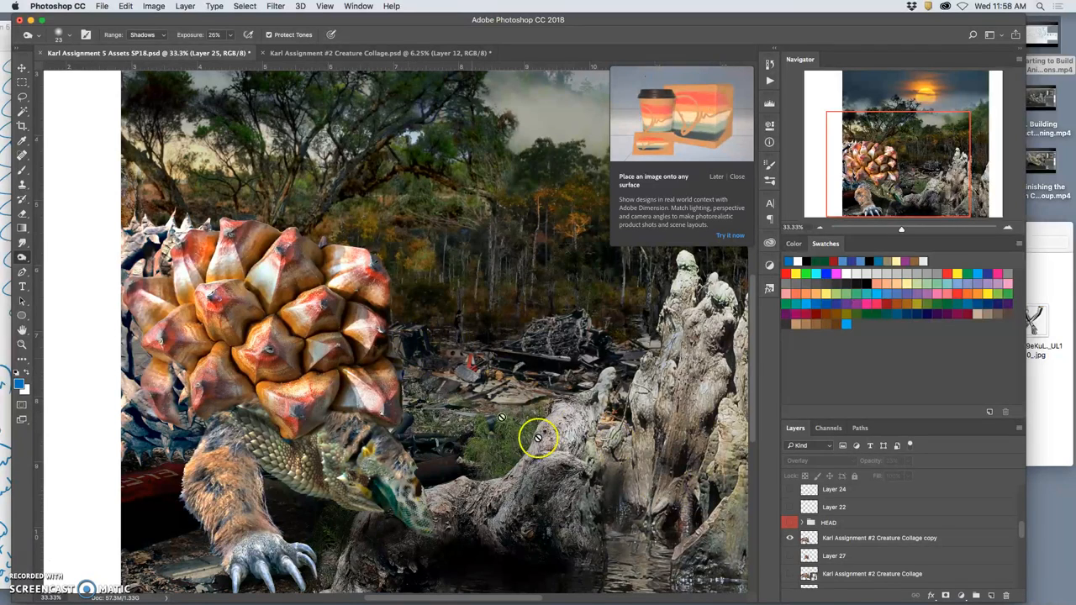
left_click(790, 521)
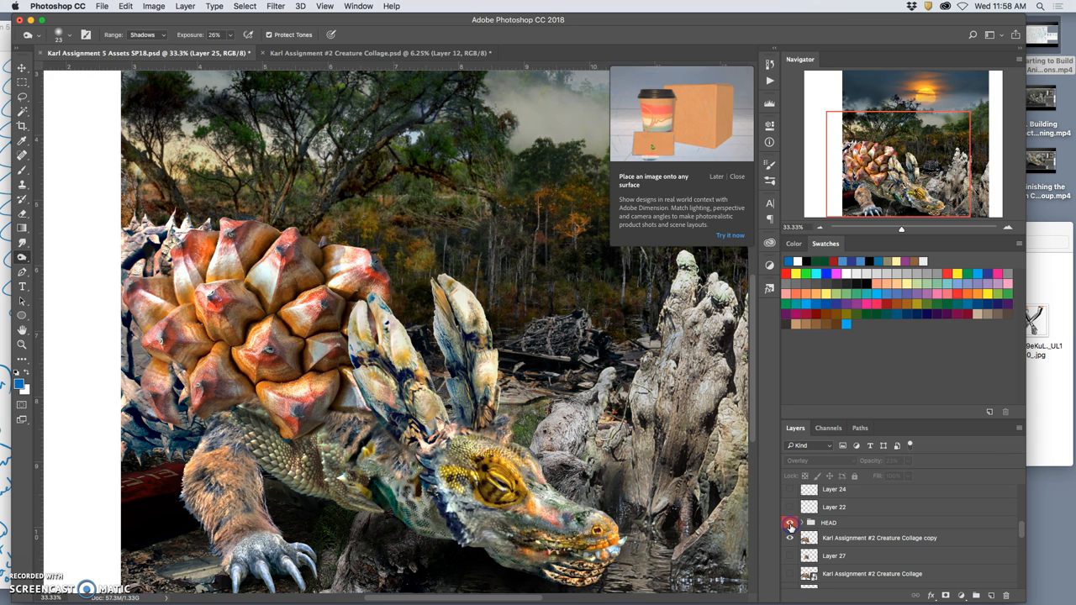
Step: Show the duplicated head group and hide the original HEAD group
left_click(830, 521)
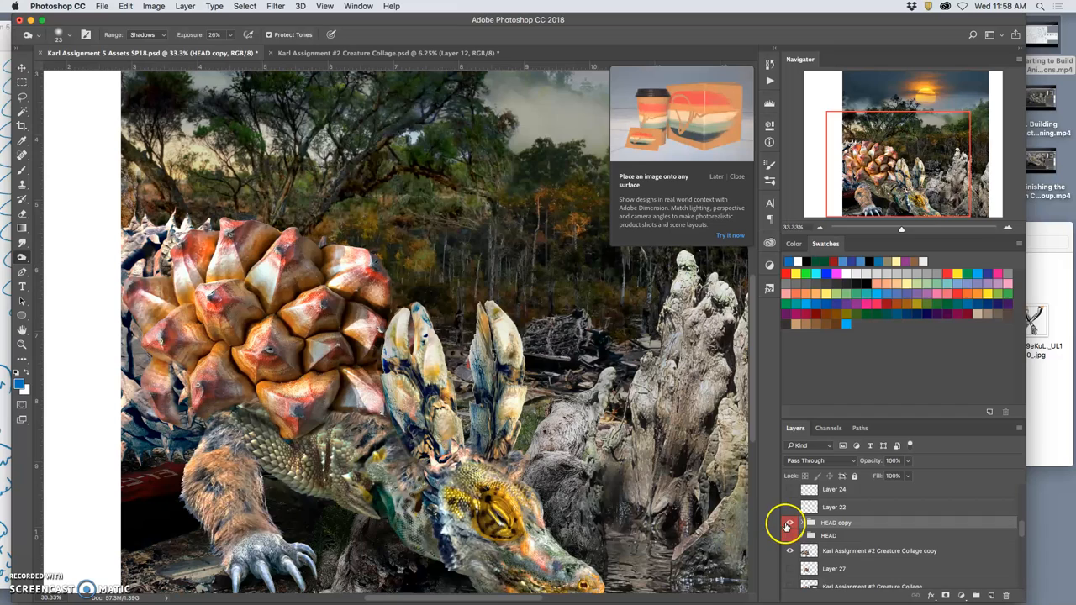
left_click(789, 523)
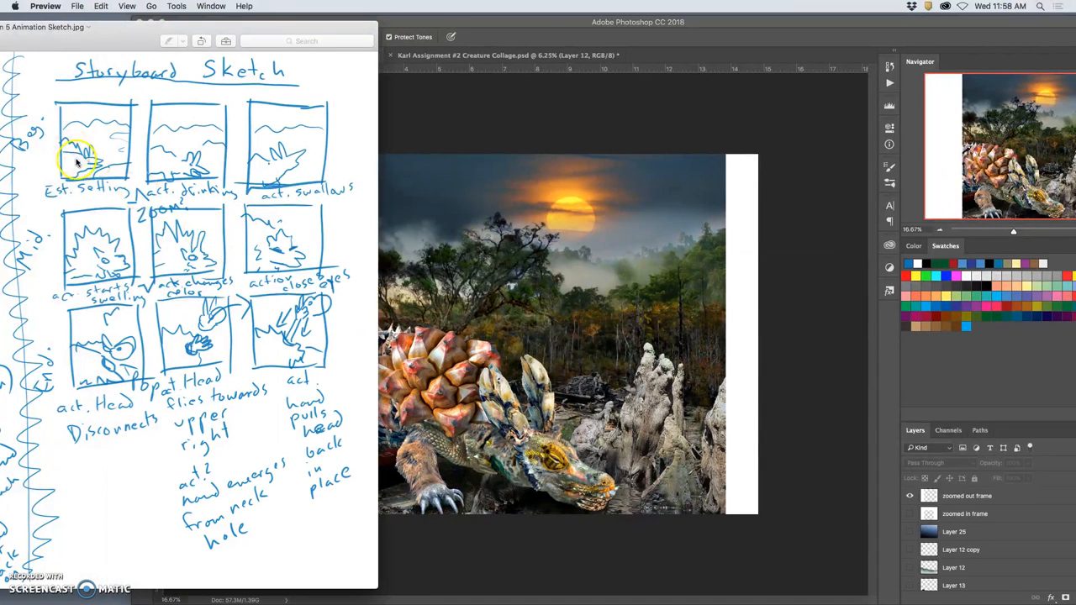
mouse_move(188, 168)
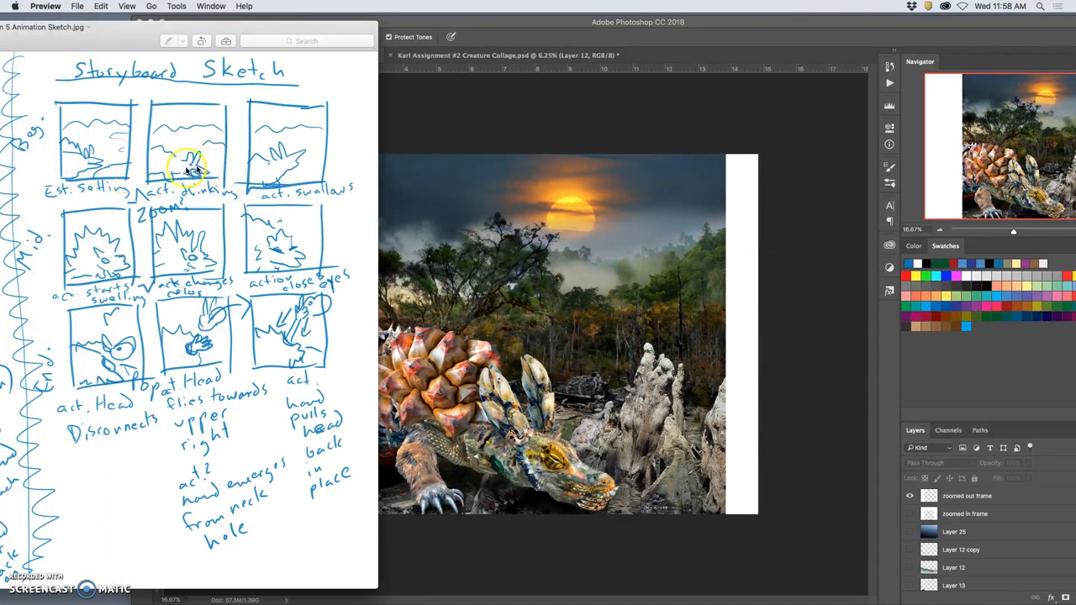
mouse_move(824, 252)
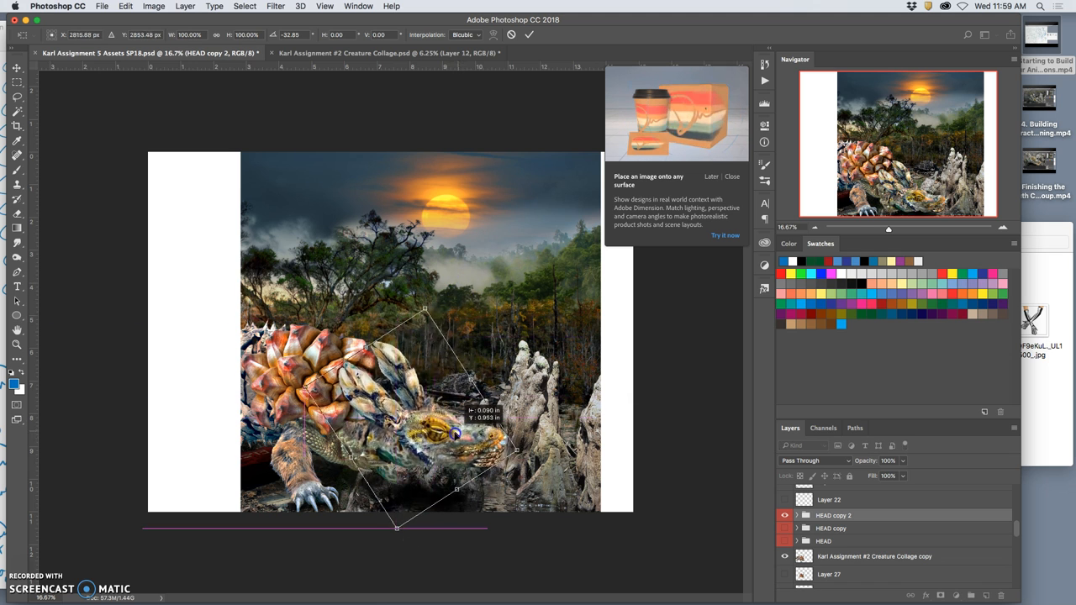
Step: Rotate the new head copy downward via the transform's Rotate option
right_click(453, 440)
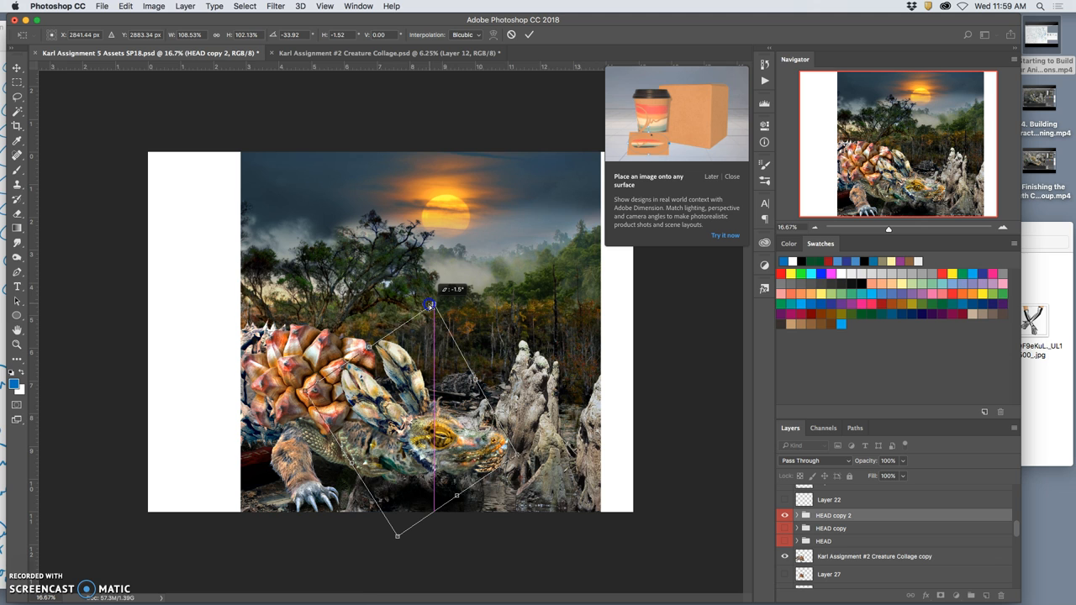
left_click_drag(429, 306, 434, 304)
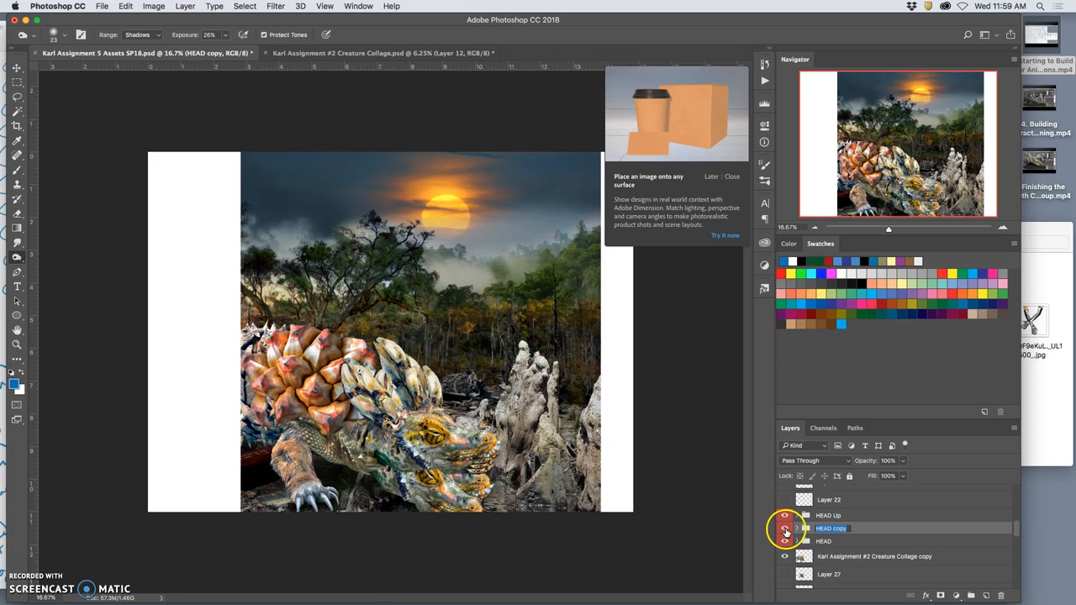
Step: Toggle the head copy's visibility and rename it HEAD Down
left_click(783, 528)
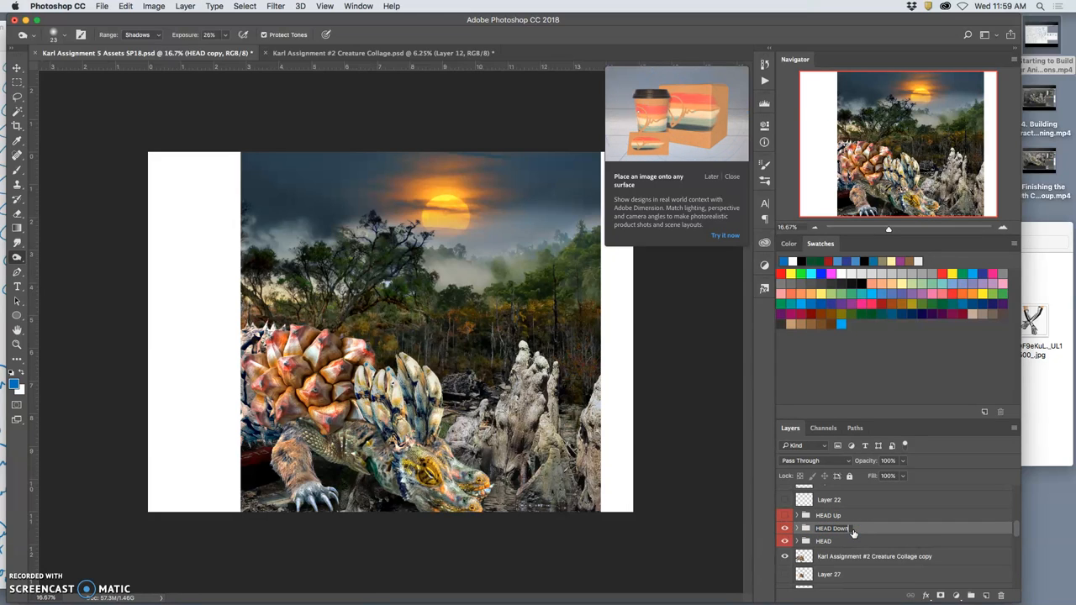
left_click(783, 528)
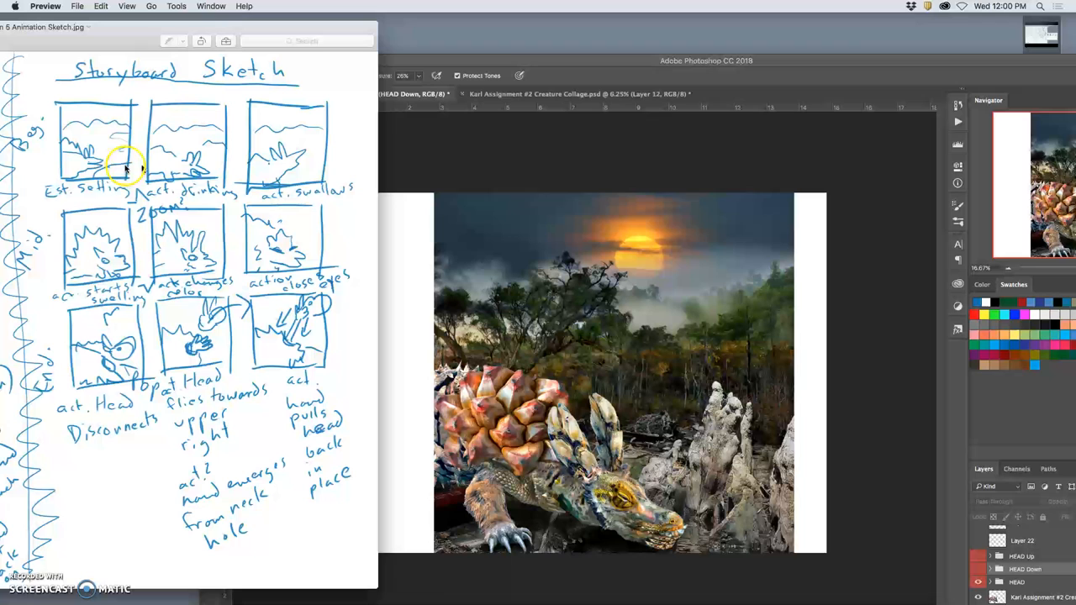
mouse_move(647, 69)
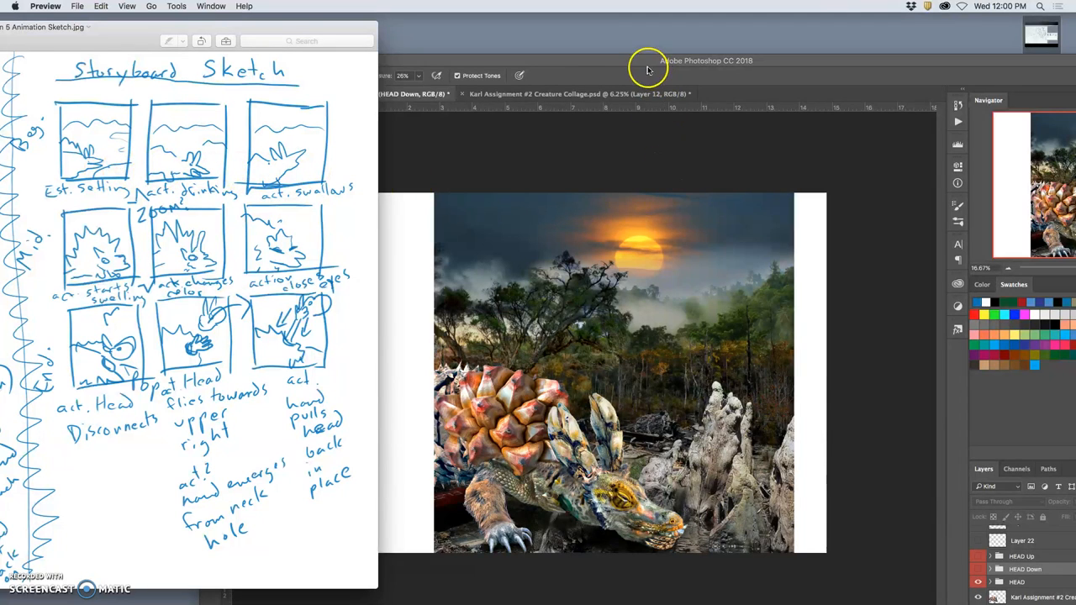
mouse_move(518, 71)
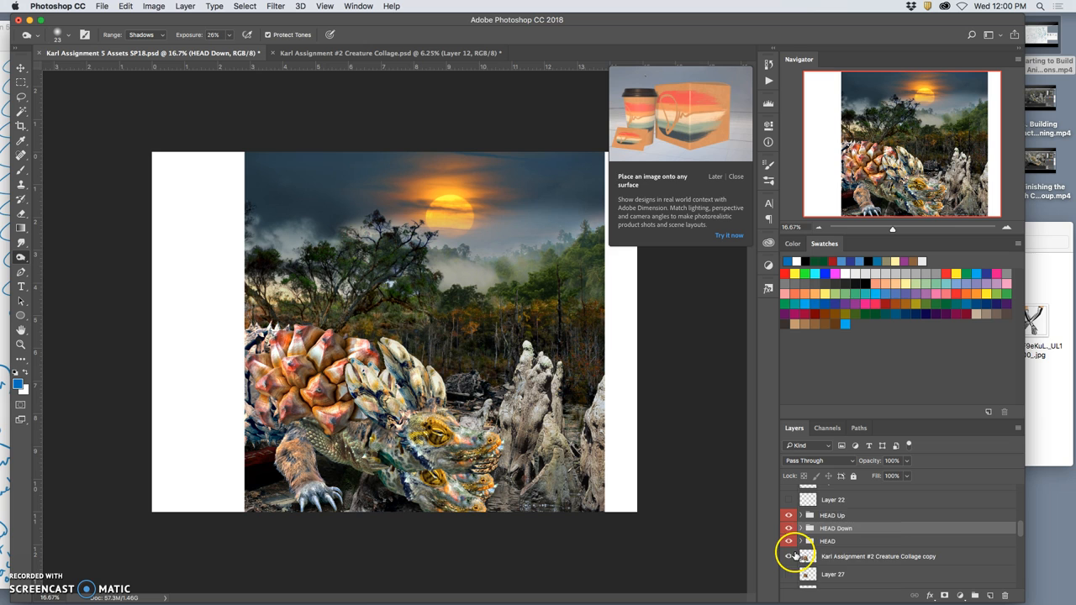
Step: Hide the HEAD Down group so only the straight head shows
left_click(877, 555)
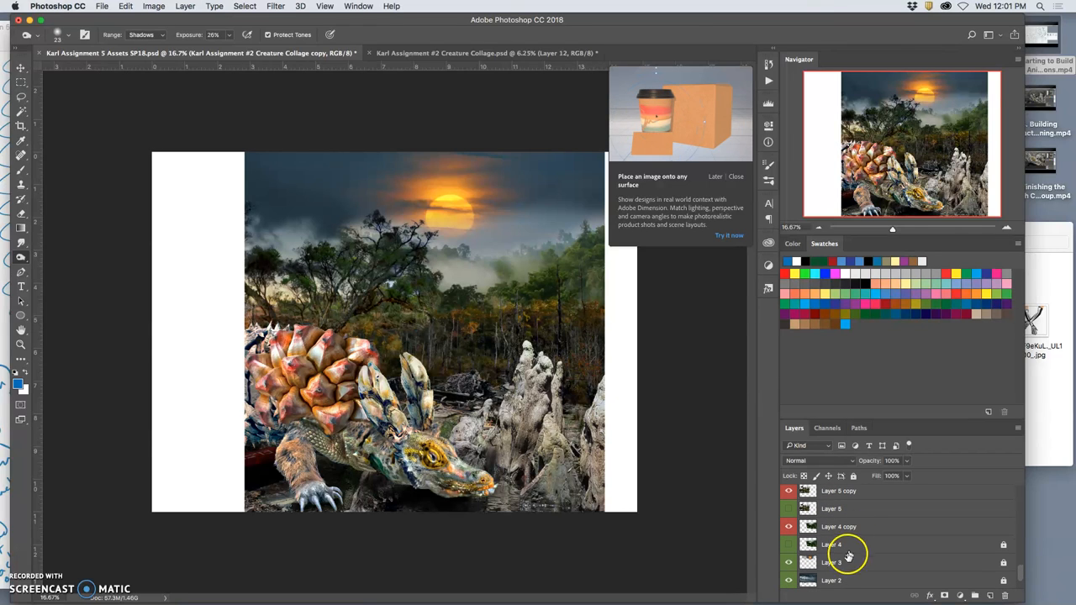
left_click(788, 561)
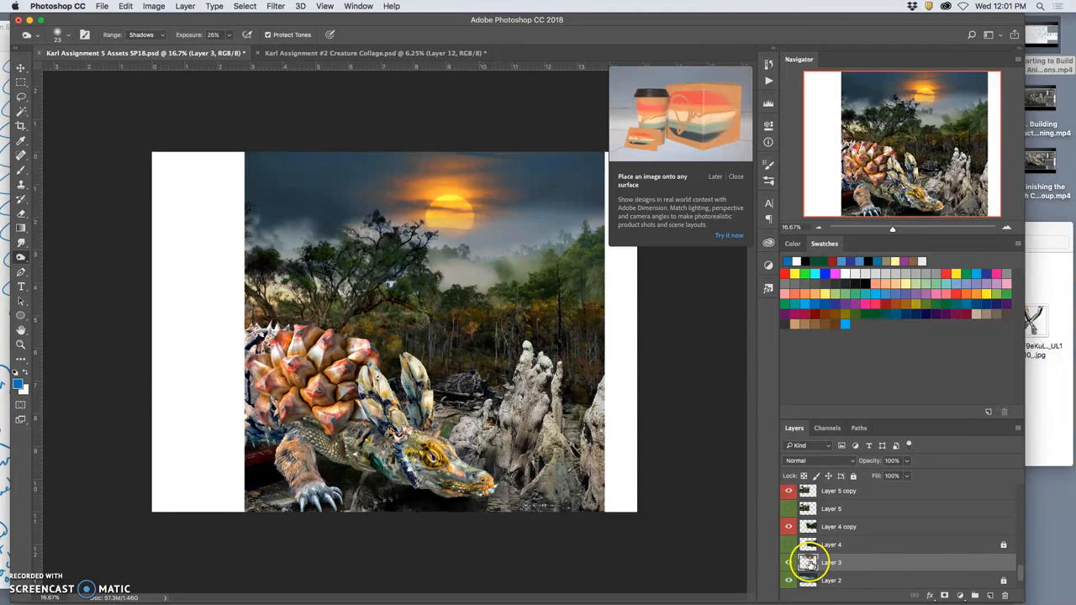
Step: Apply a colour label to the sun layer from its visibility-eye menu
right_click(830, 561)
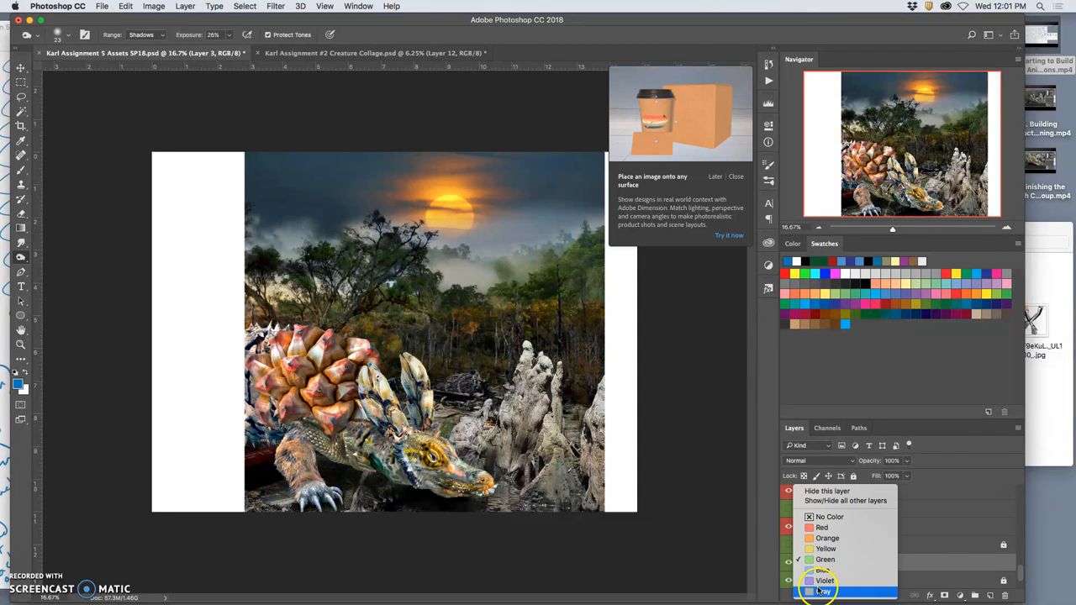
left_click(824, 591)
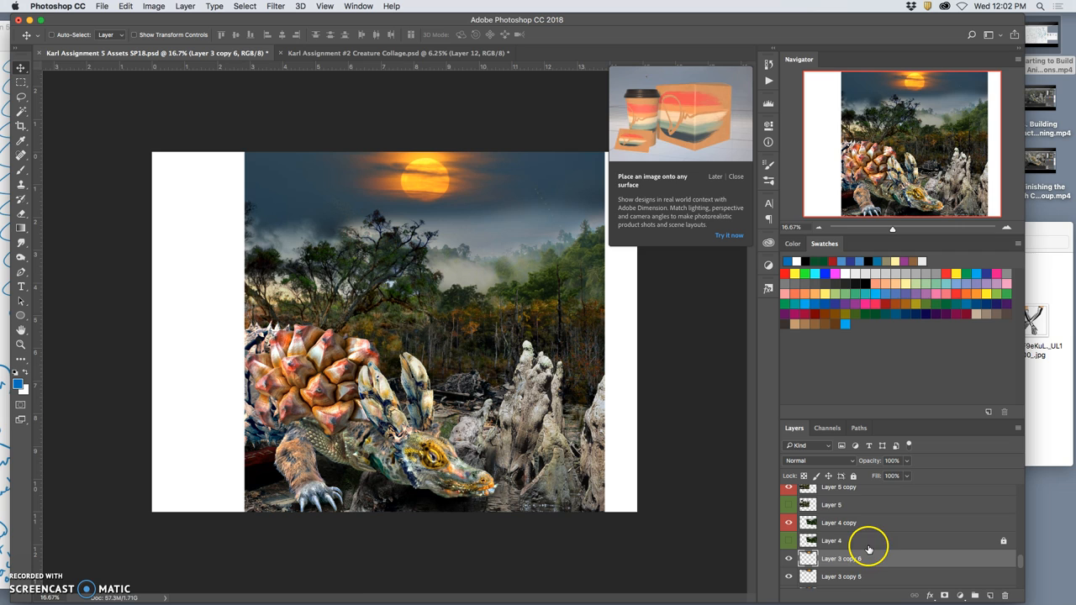
Step: Scroll the Layers panel down through the Layer 3 sun copies
scroll("down", 3)
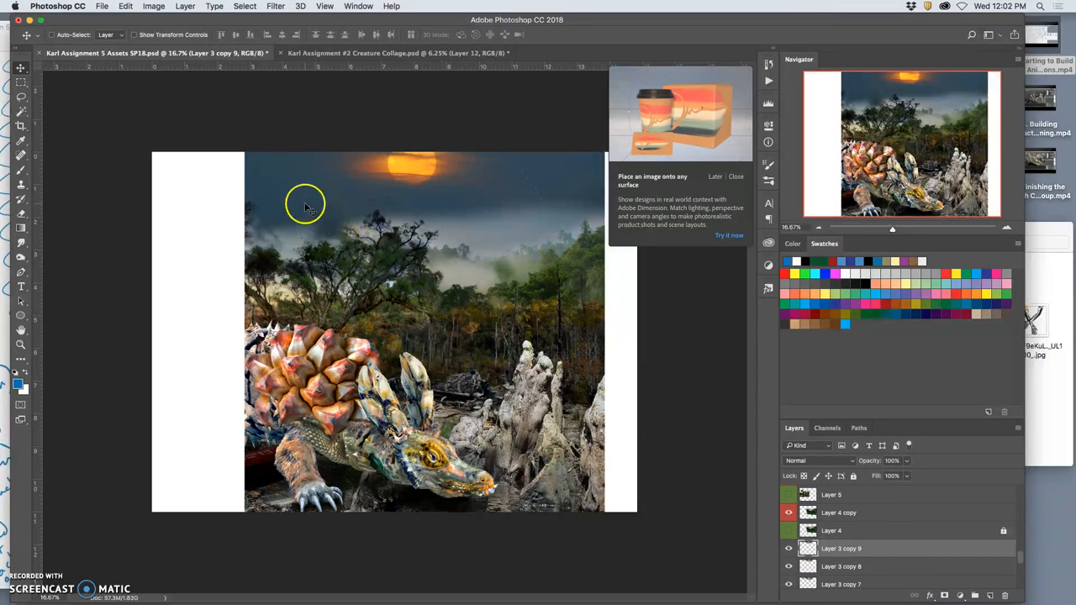
scroll("down", 3)
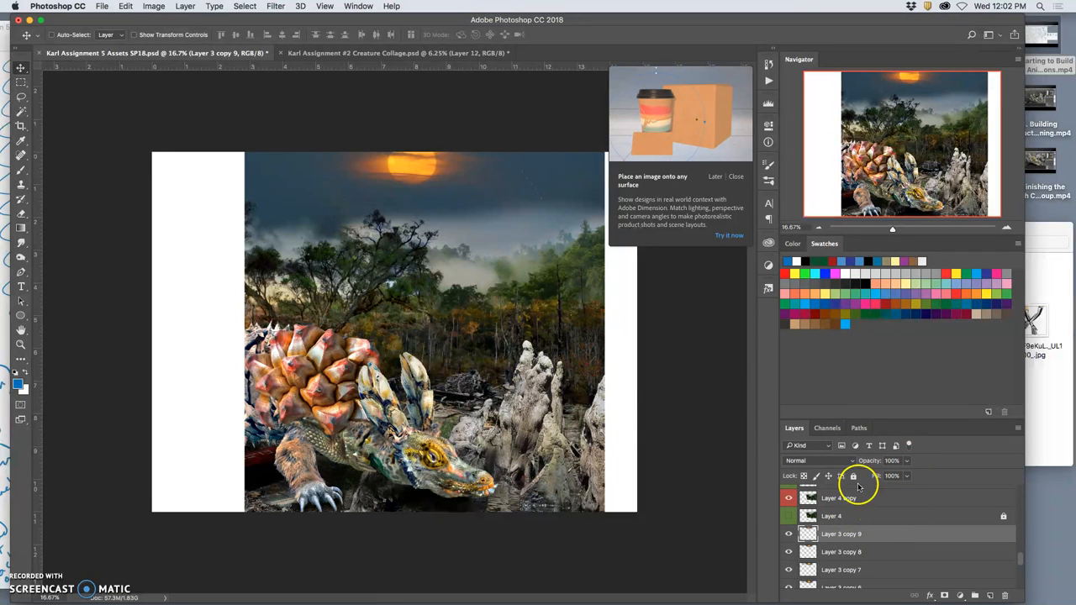
Step: Apply a Gaussian Blur of about 20 px radius to the top sun layer
left_click(276, 7)
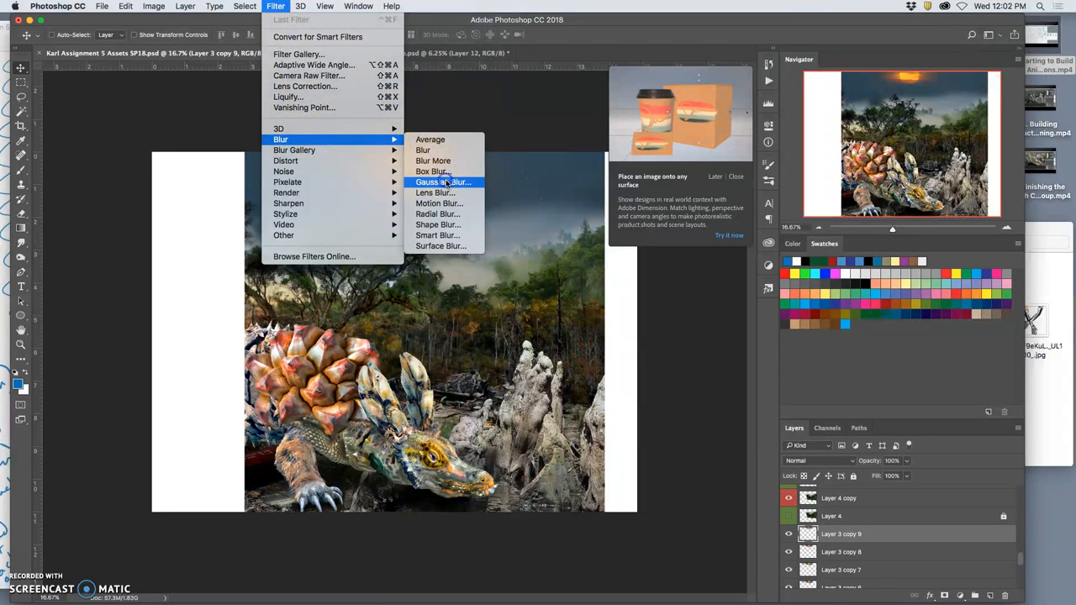
left_click(444, 182)
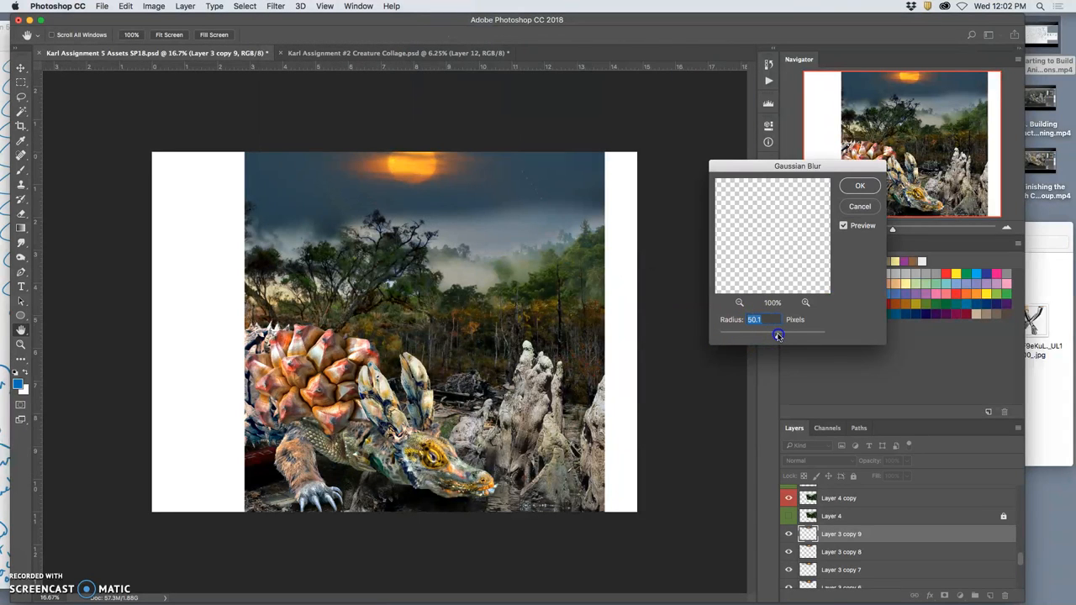
left_click_drag(777, 334, 766, 335)
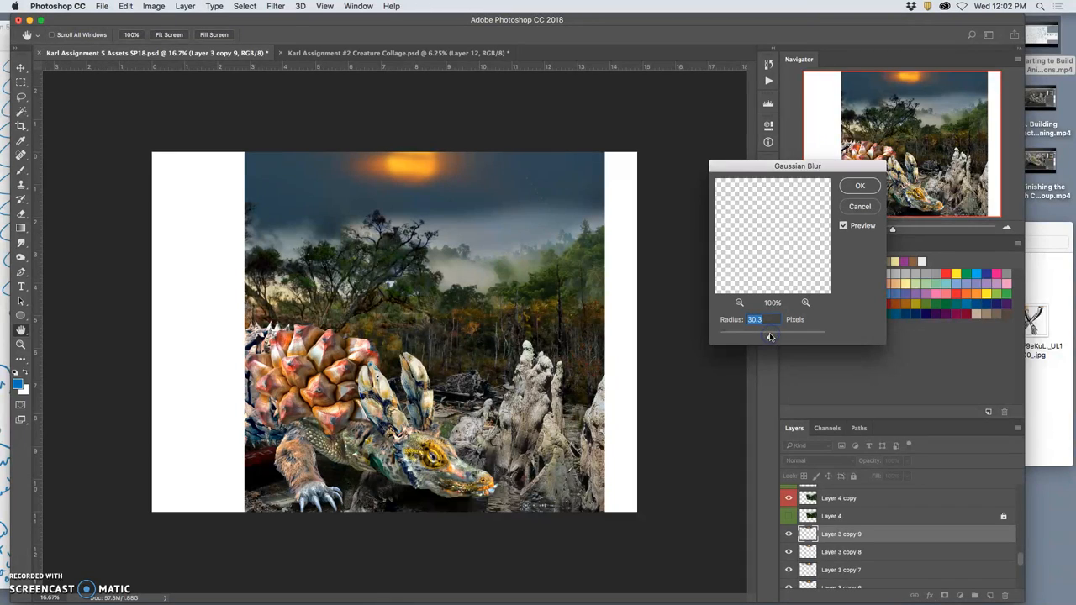
left_click_drag(770, 335, 760, 335)
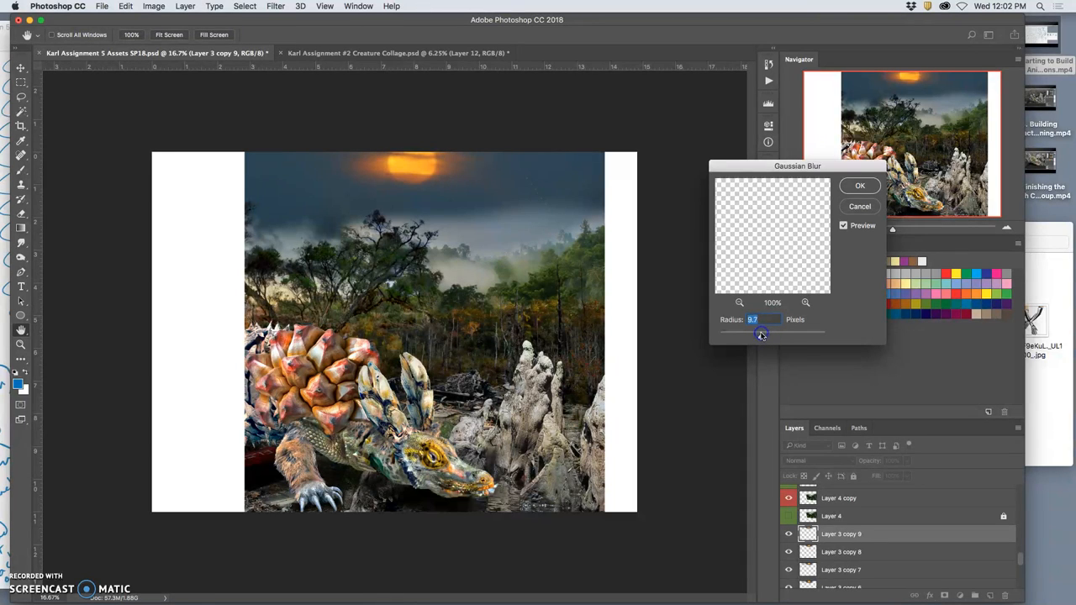
left_click_drag(753, 333, 766, 333)
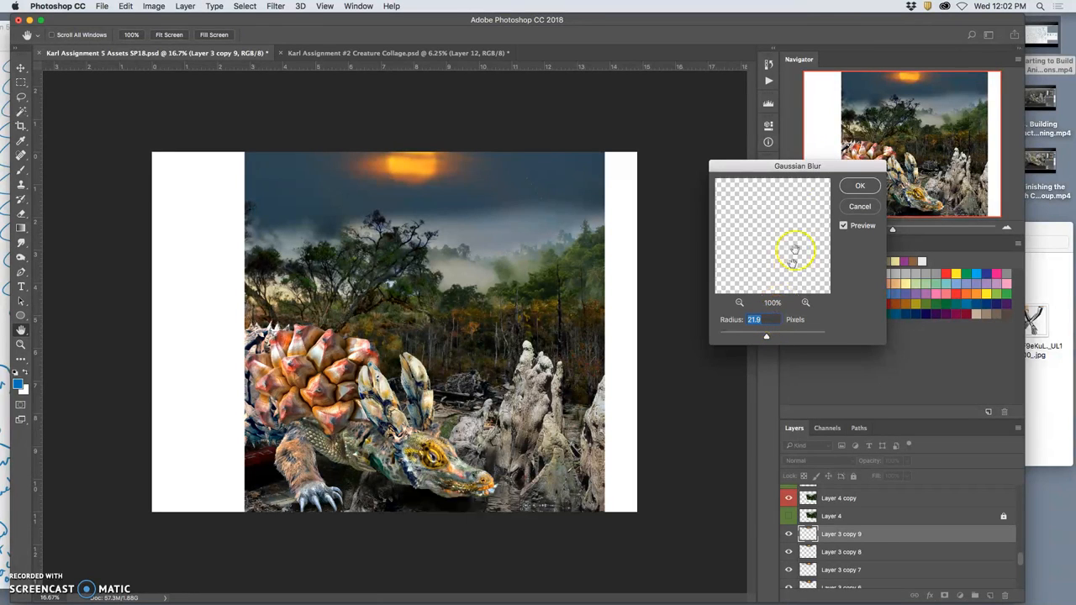
left_click(859, 184)
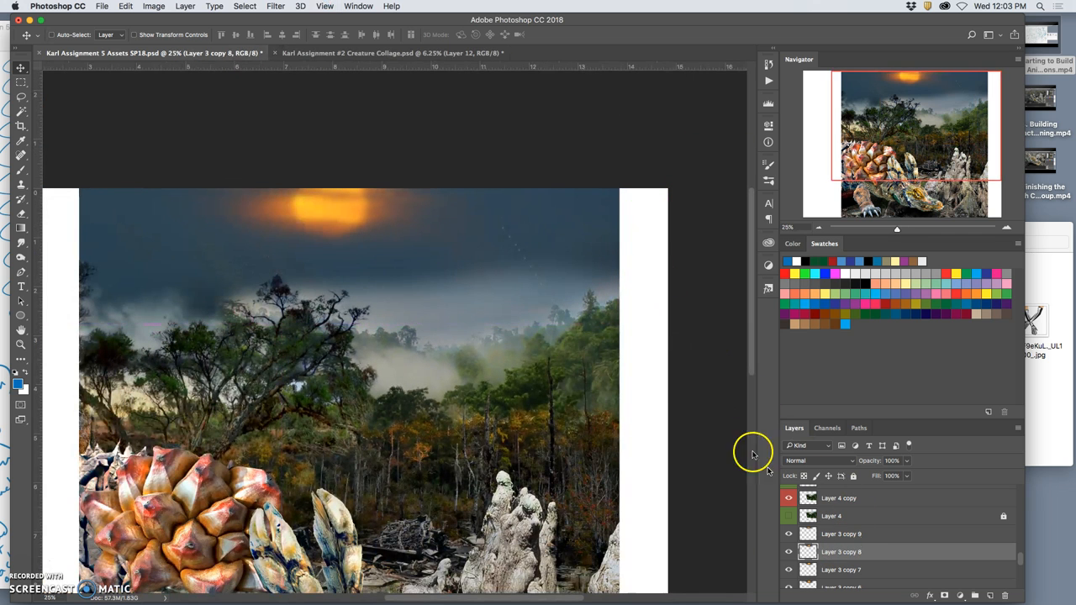
Step: Reapply the same Gaussian Blur to Layer 3 copy 8 and the next middle sun copies
left_click(276, 7)
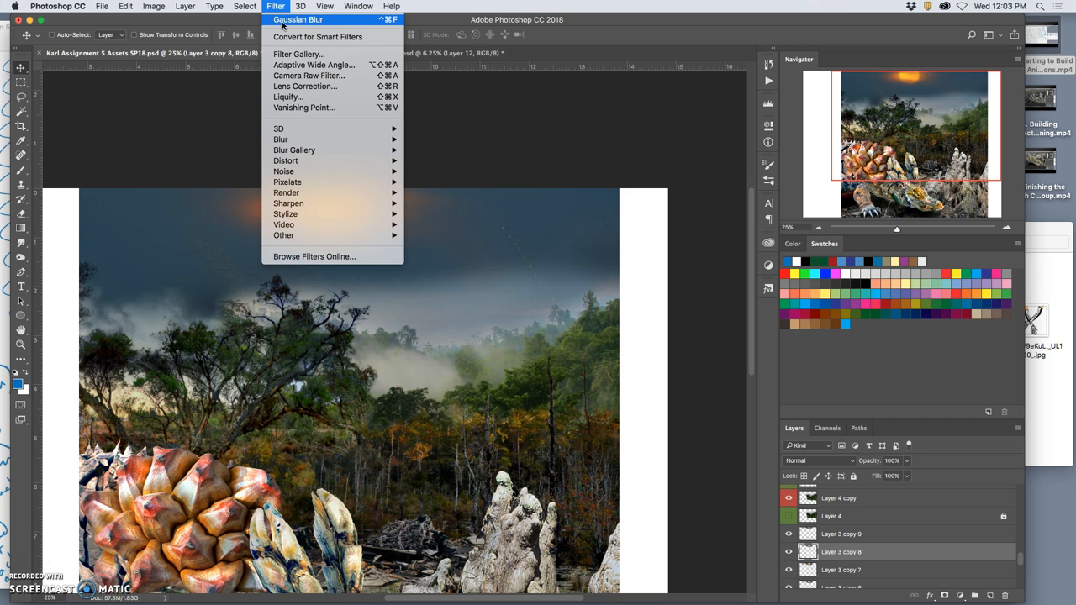
mouse_move(378, 23)
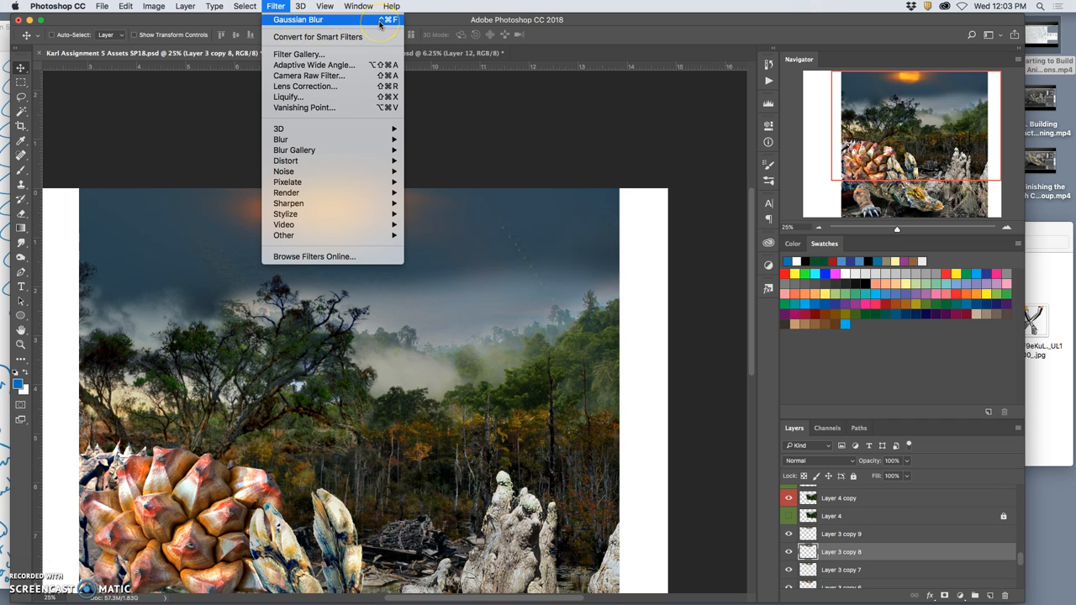
mouse_move(359, 25)
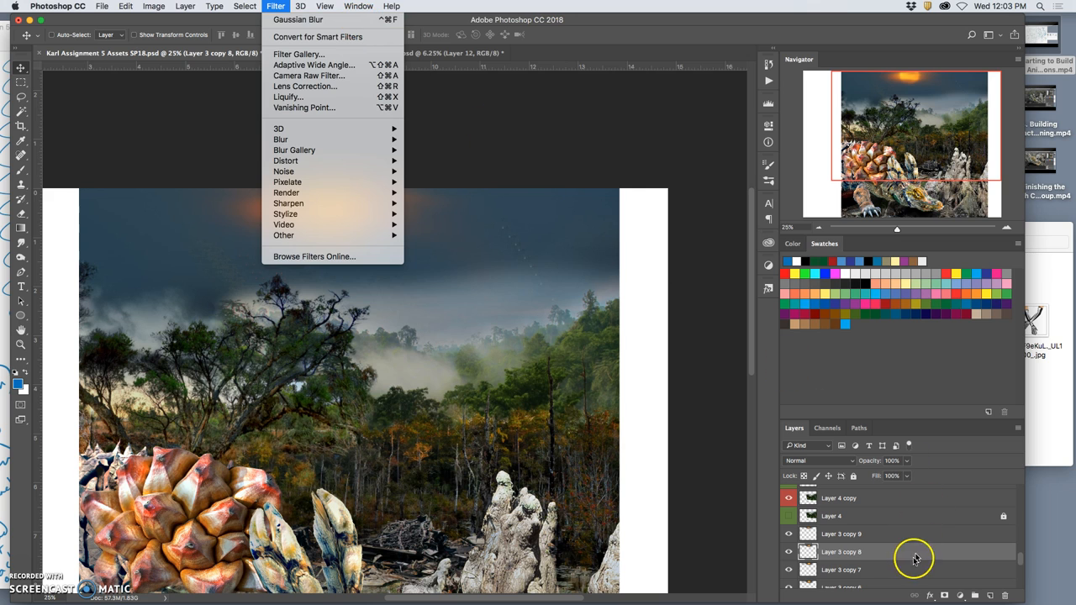
left_click(276, 7)
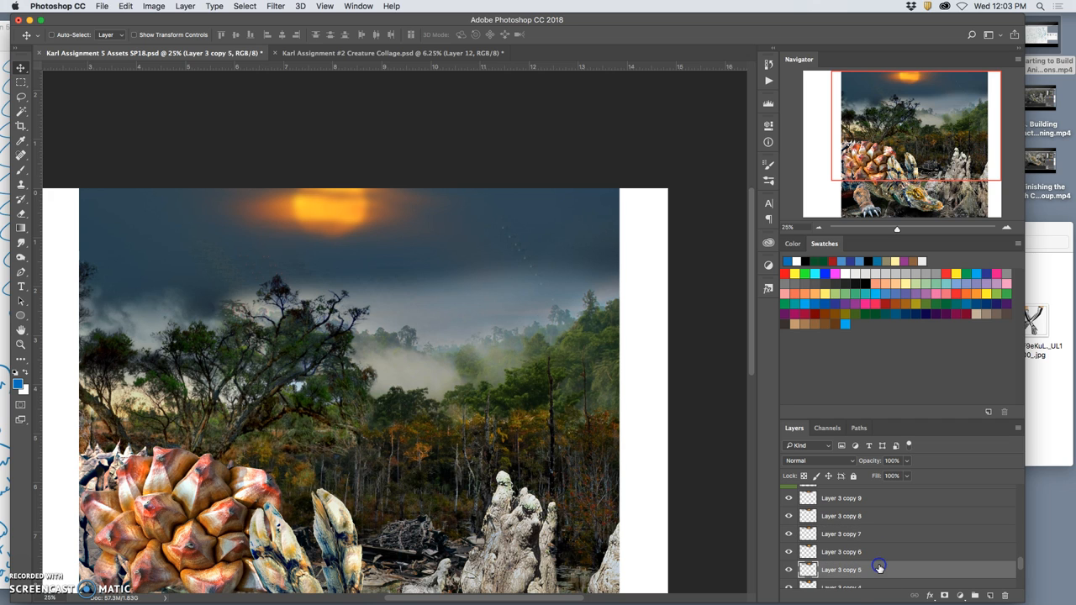
scroll("down", 3)
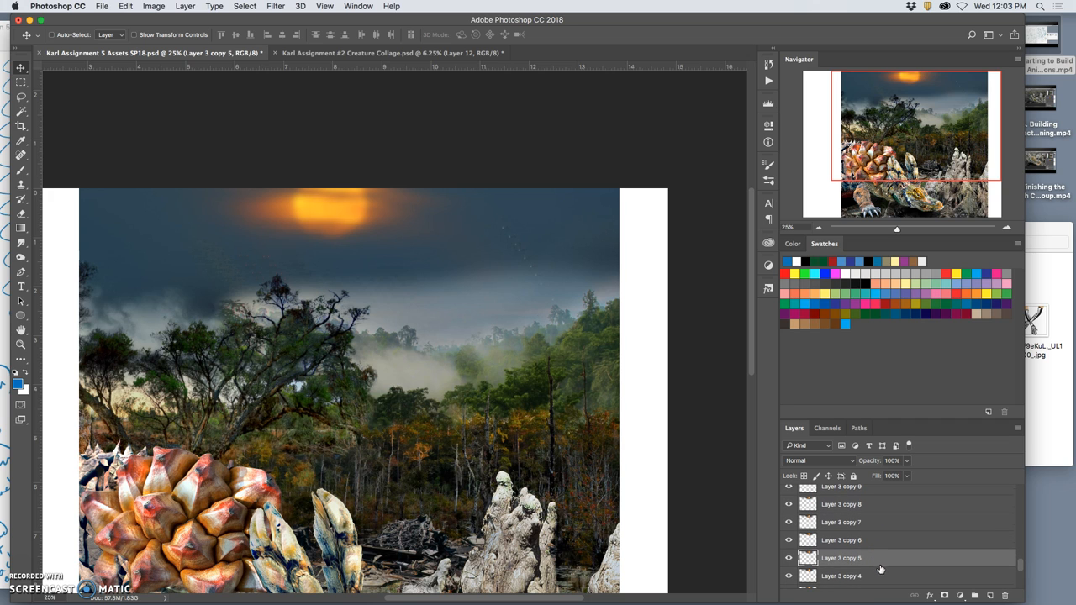
left_click(840, 575)
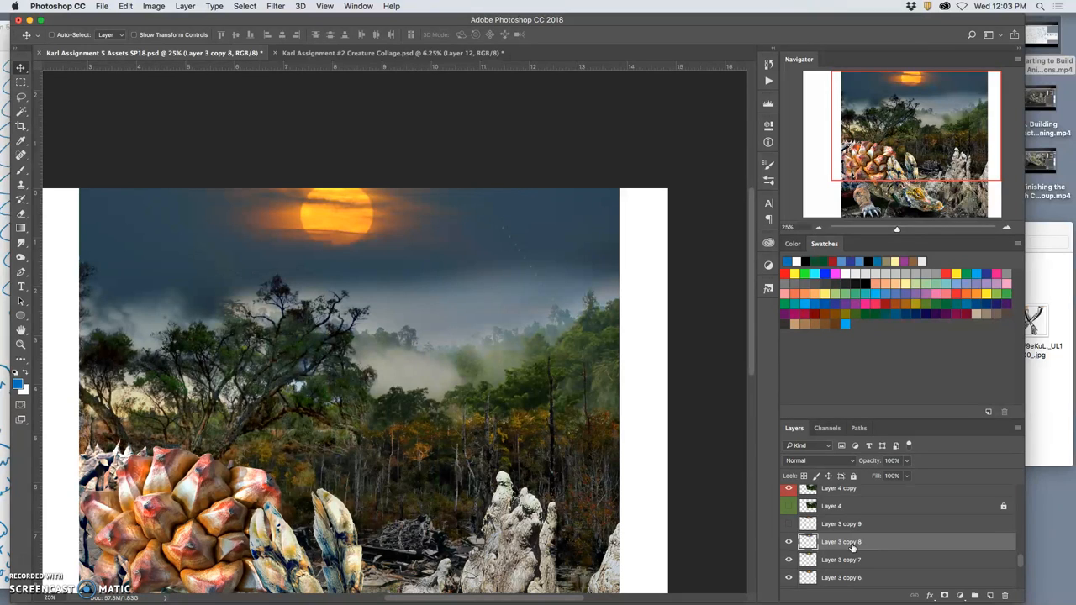
left_click(275, 7)
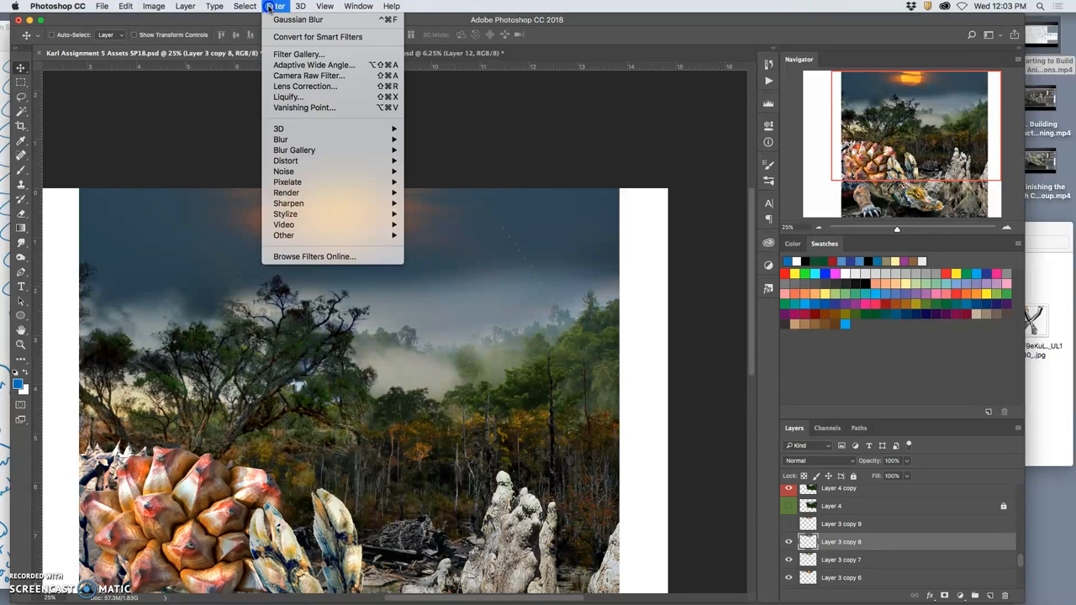
mouse_move(298, 20)
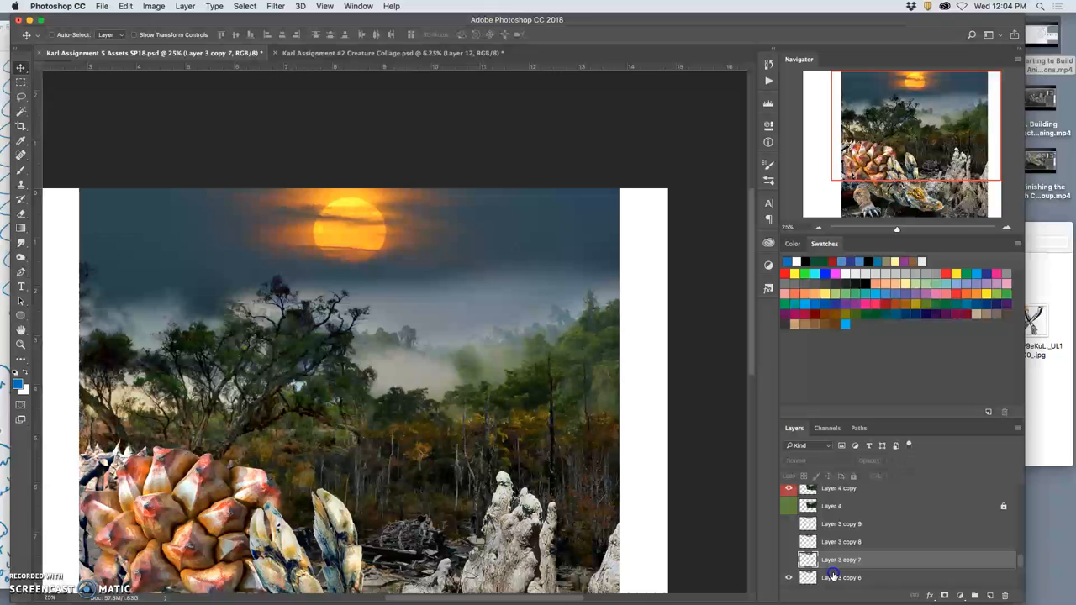
Step: Step down through Layer 3 copy 4, copy 3, copy 2 to Layer 3, reblurring each sun copy
left_click(275, 6)
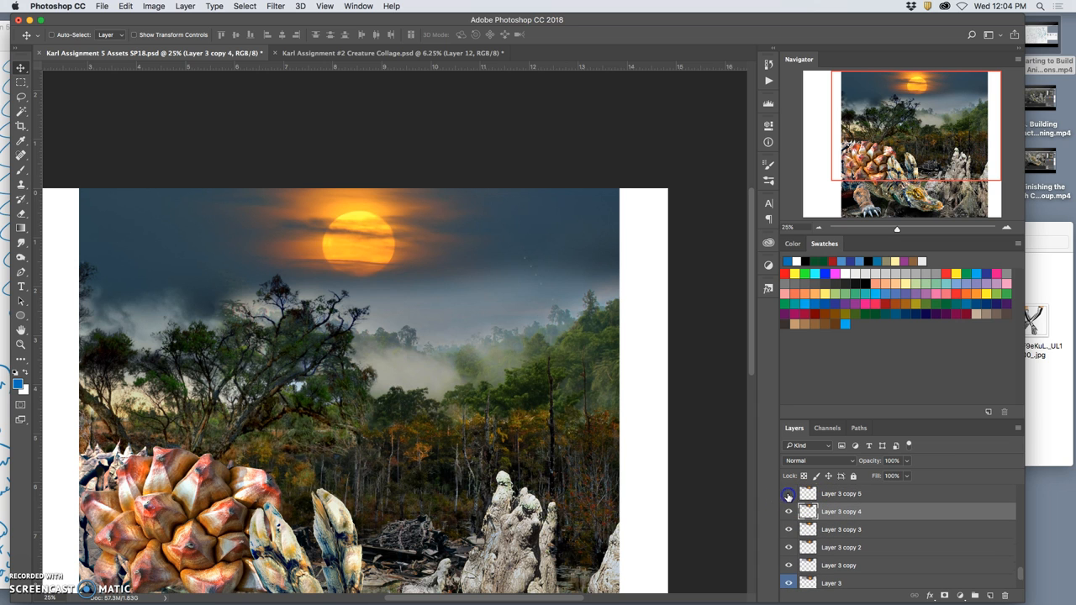
left_click(275, 6)
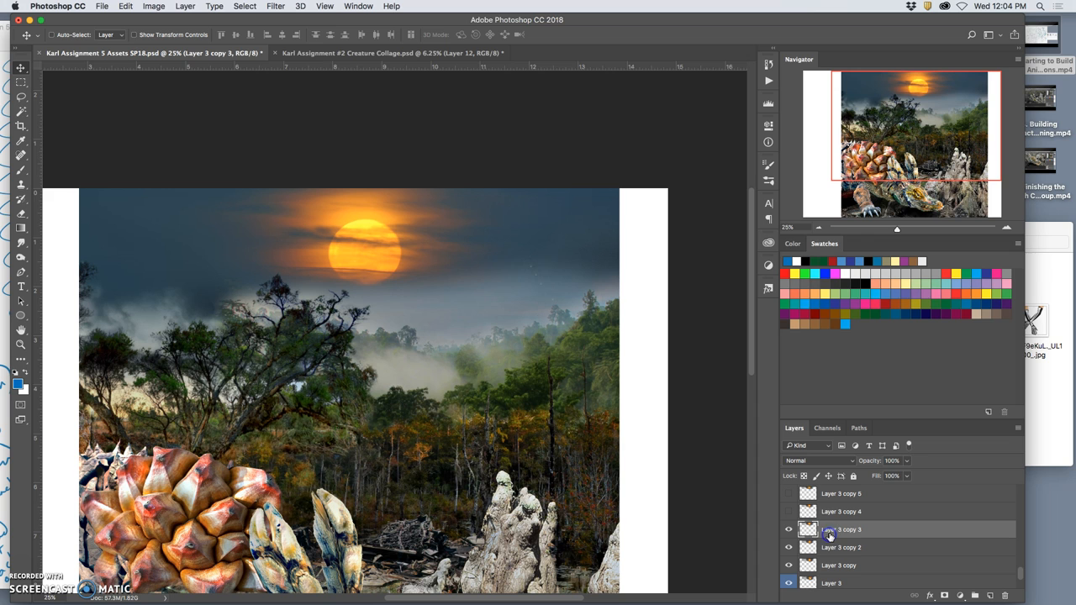
left_click(276, 7)
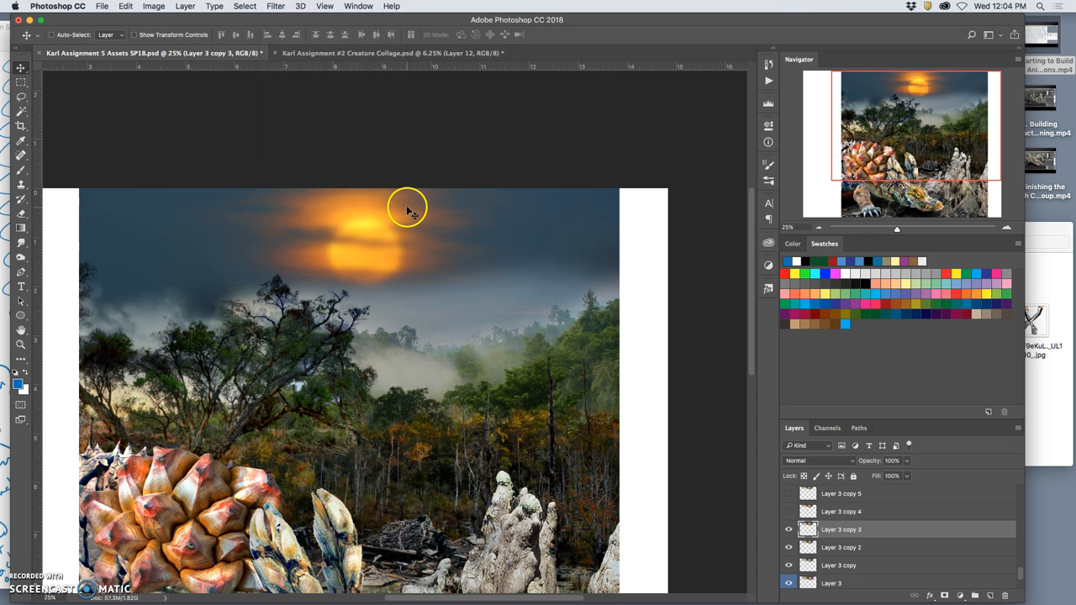
left_click(789, 530)
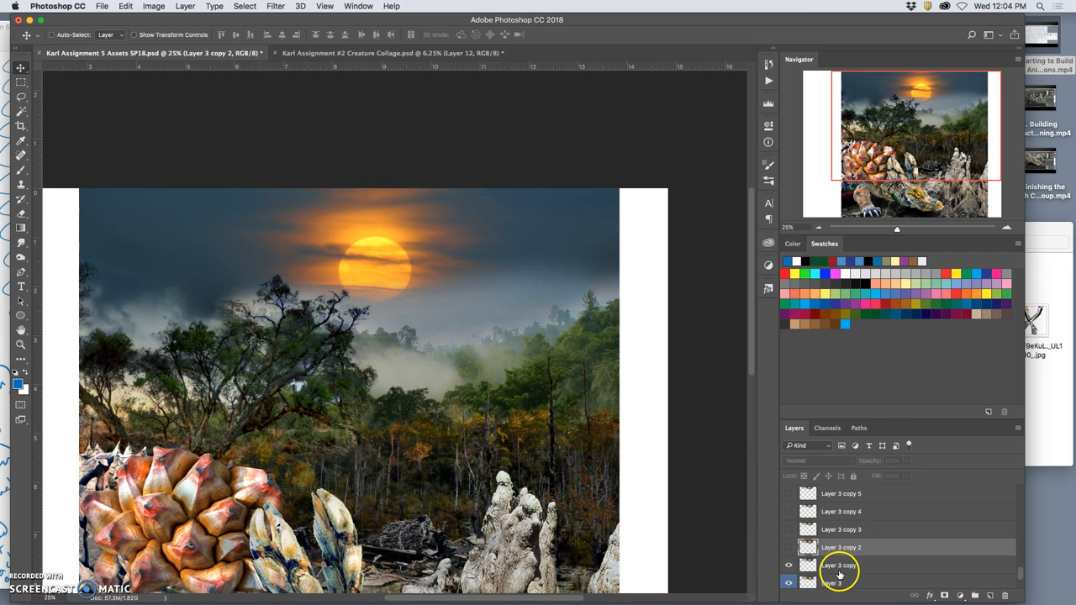
left_click(276, 7)
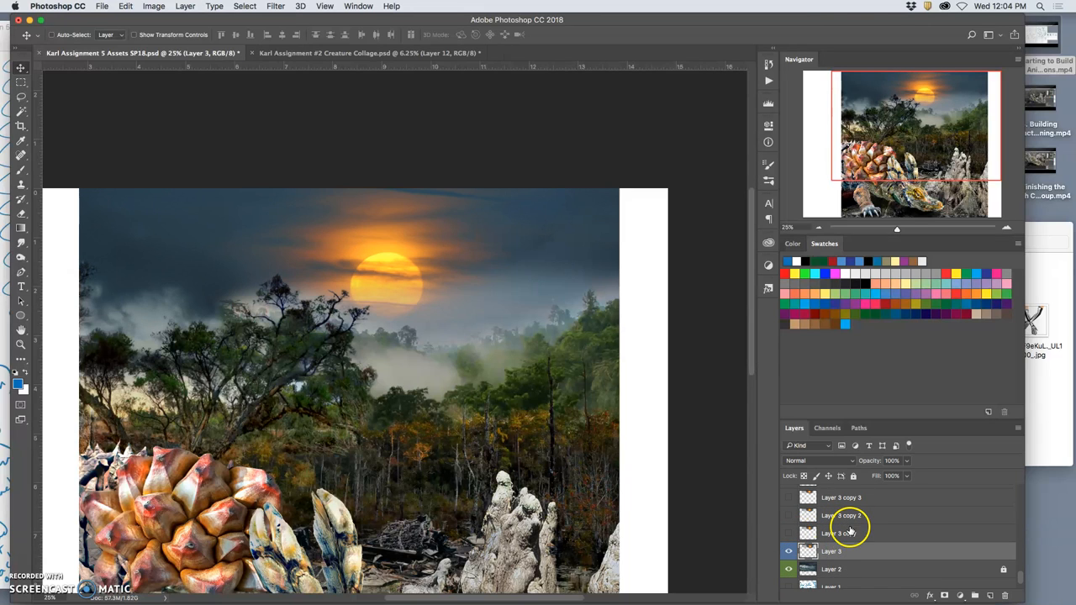
left_click(276, 6)
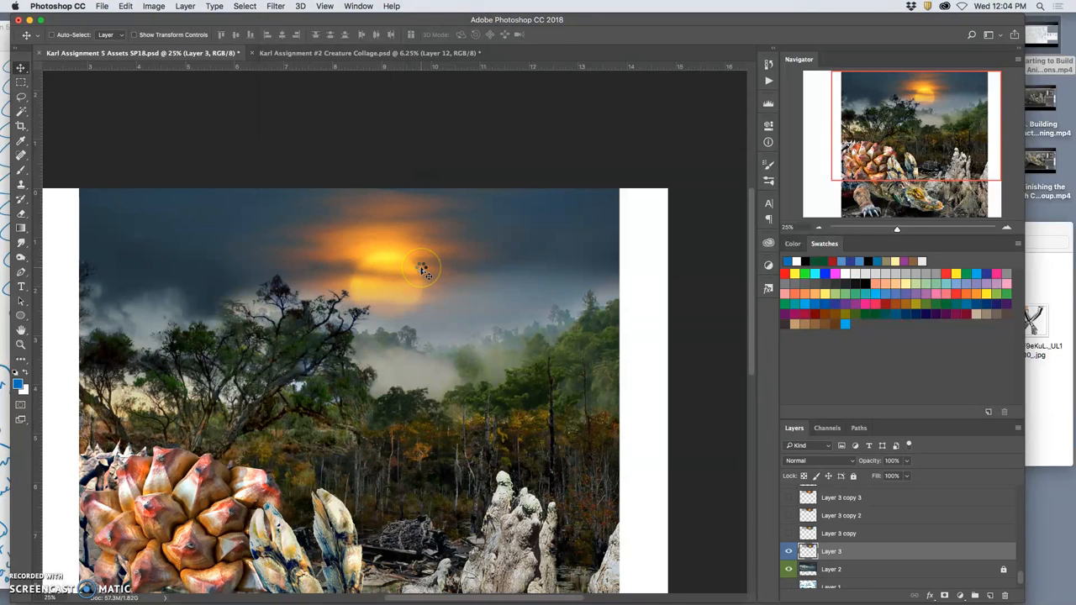
Step: Give the original sun layer a slight Gaussian Blur of about 4.6 px radius
left_click(276, 7)
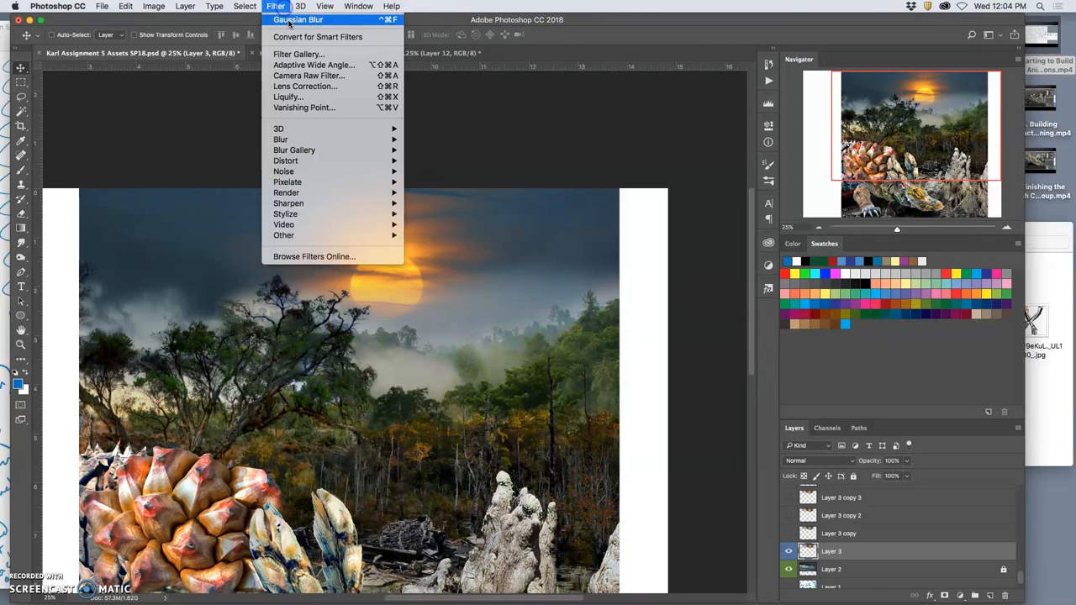
mouse_move(318, 37)
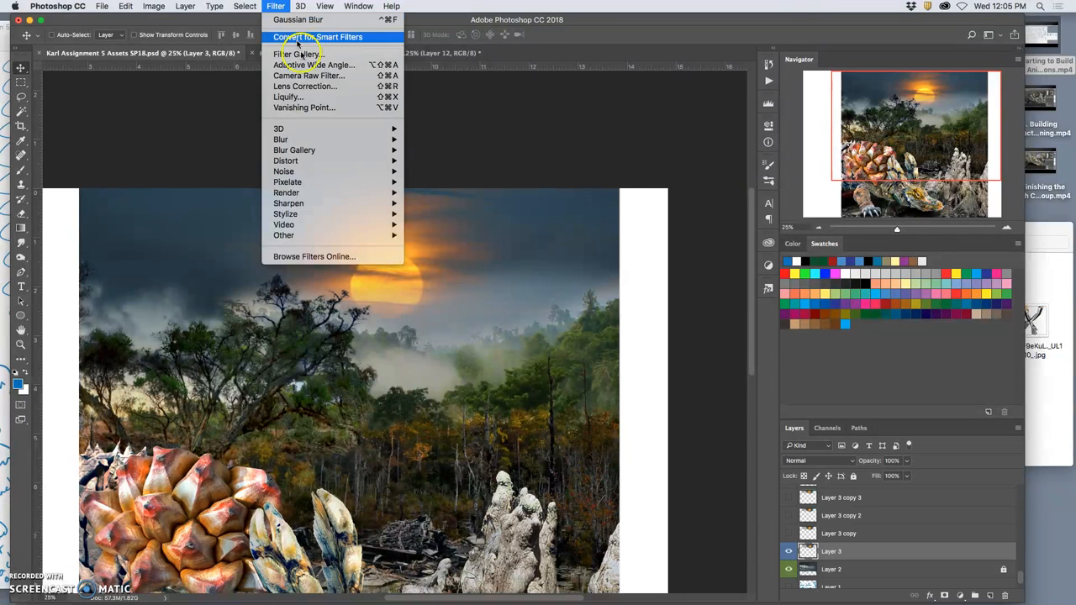
mouse_move(280, 137)
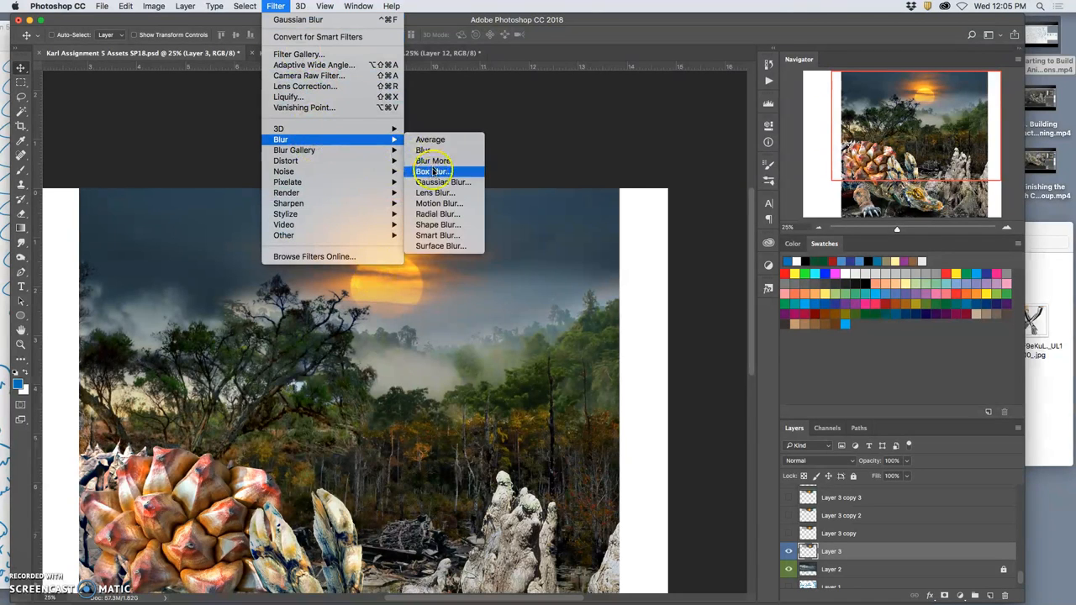
left_click(441, 182)
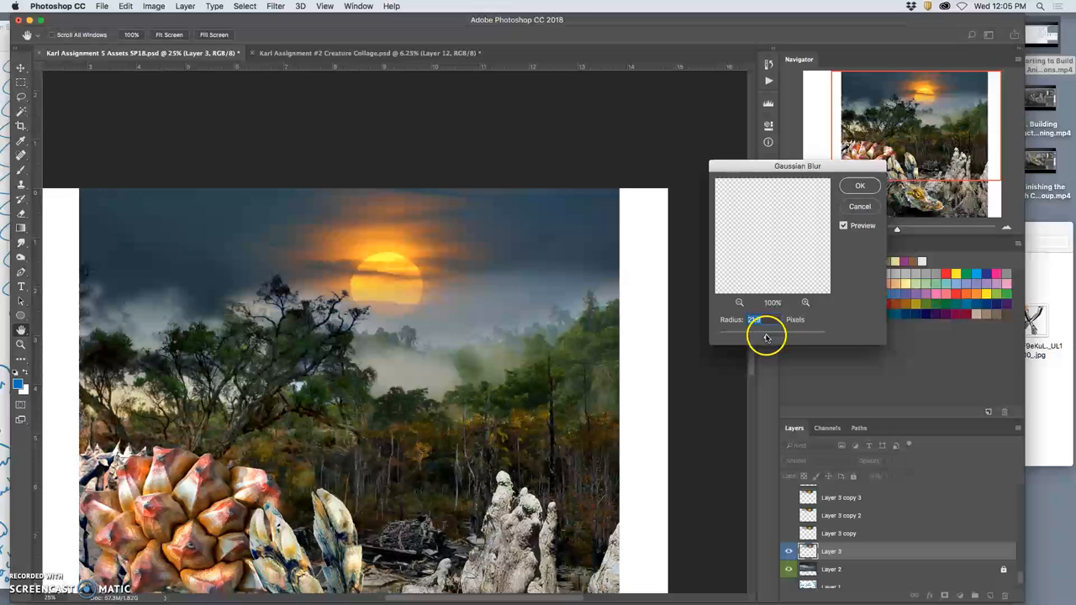
left_click_drag(765, 337, 746, 336)
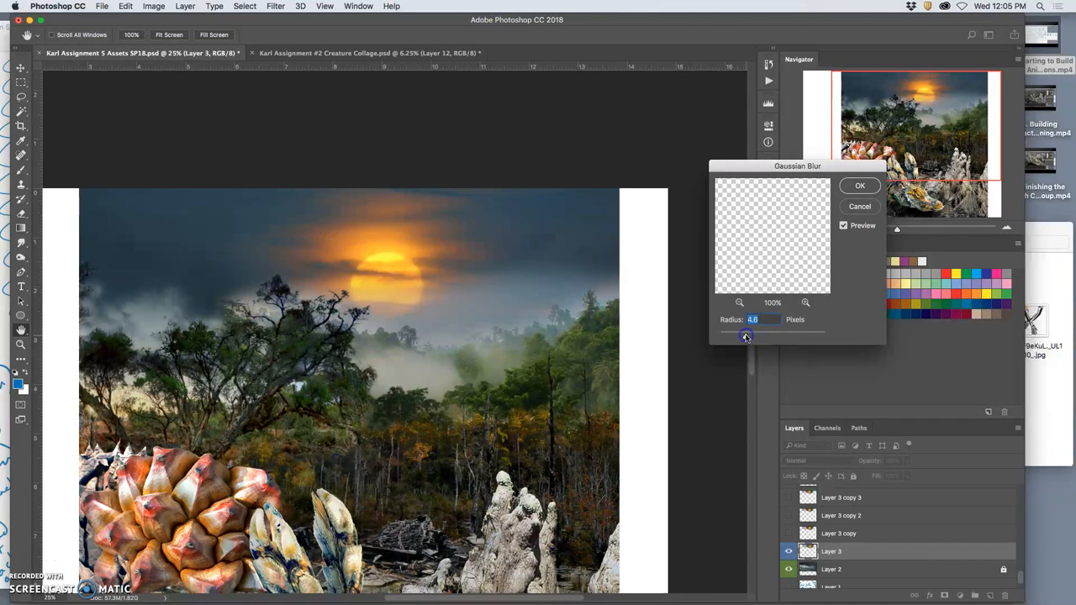
left_click_drag(746, 336, 744, 336)
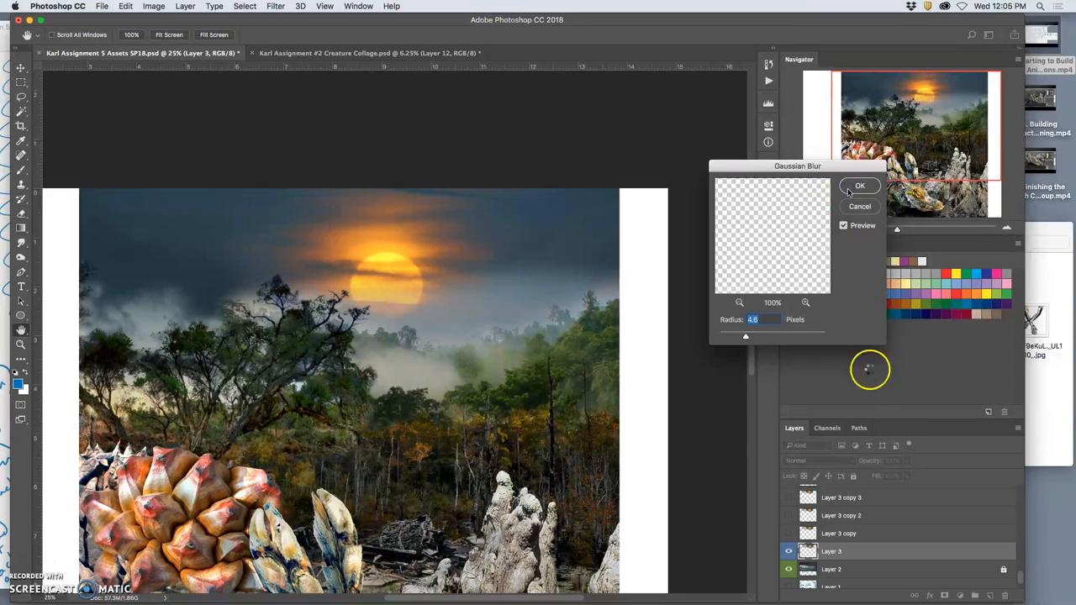
left_click(859, 185)
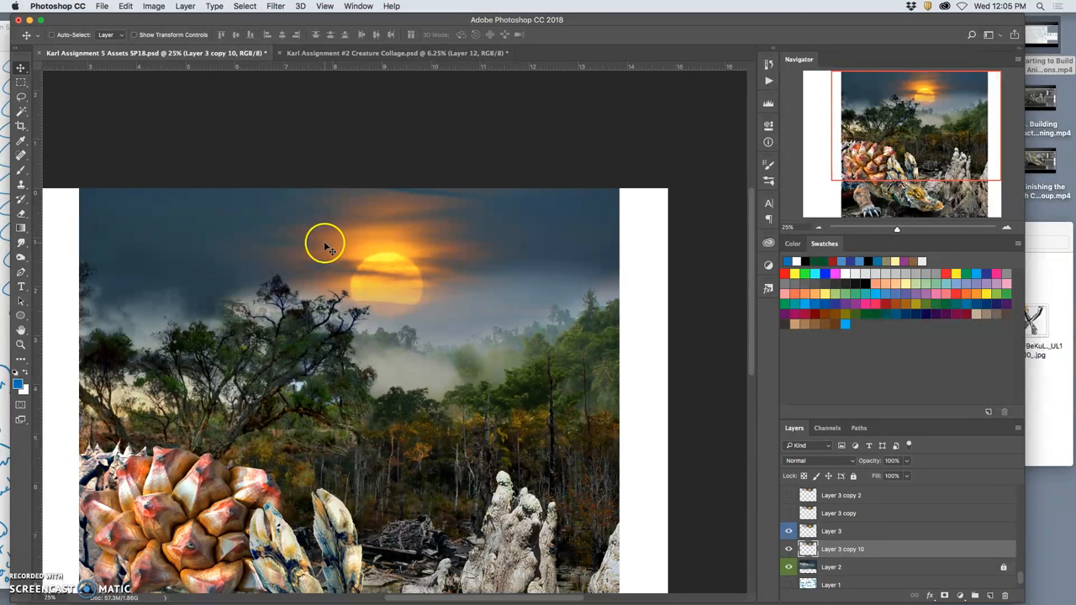
mouse_move(743, 558)
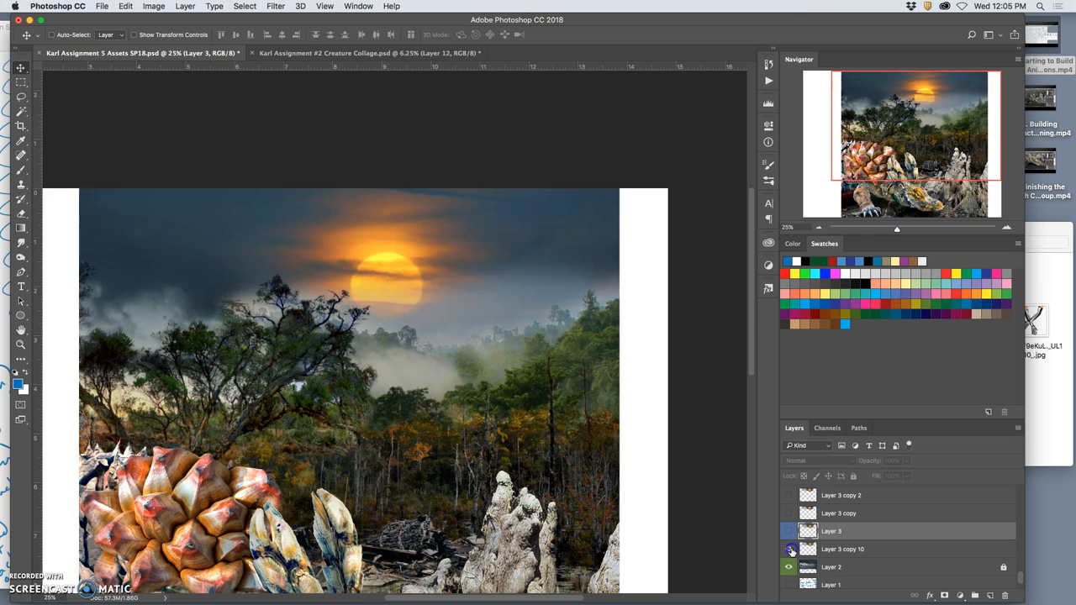
left_click(840, 548)
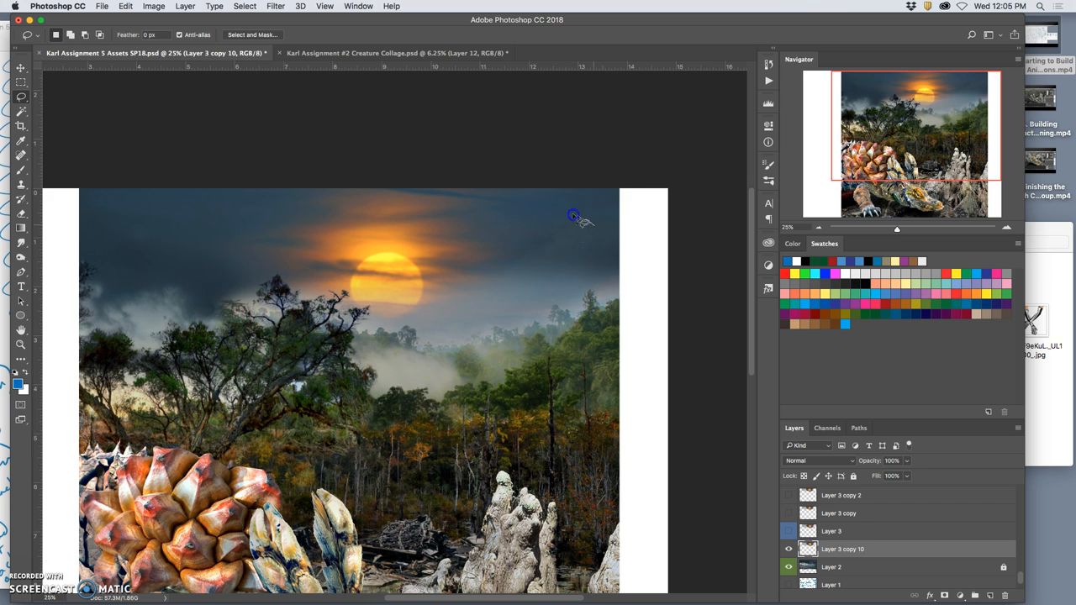
Step: Lasso a cloud area above the sun and copy it to a new cloud layer
left_click_drag(575, 215, 282, 215)
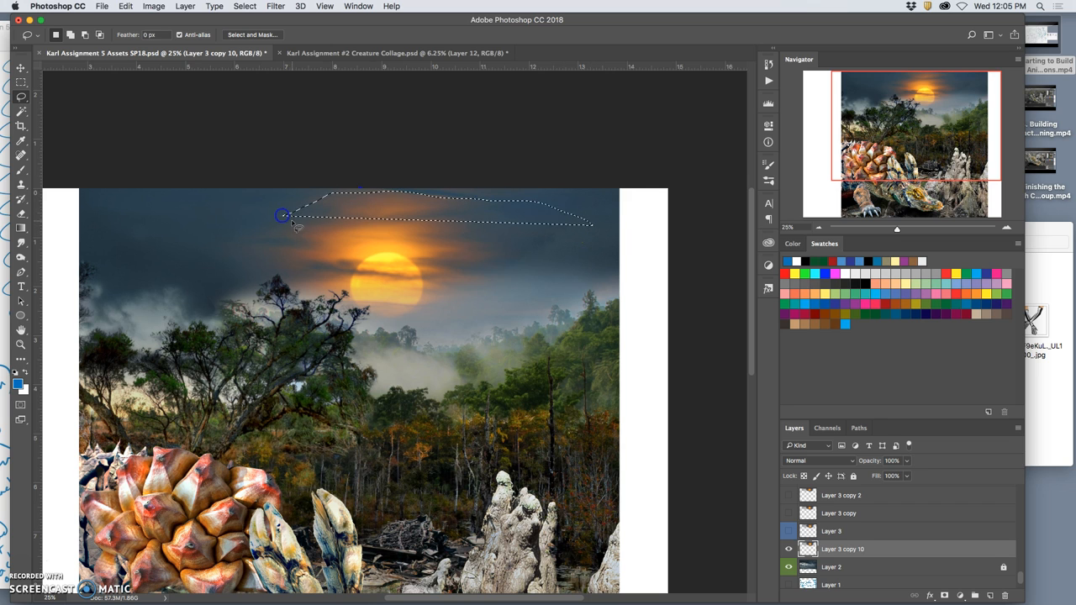
left_click_drag(282, 215, 201, 269)
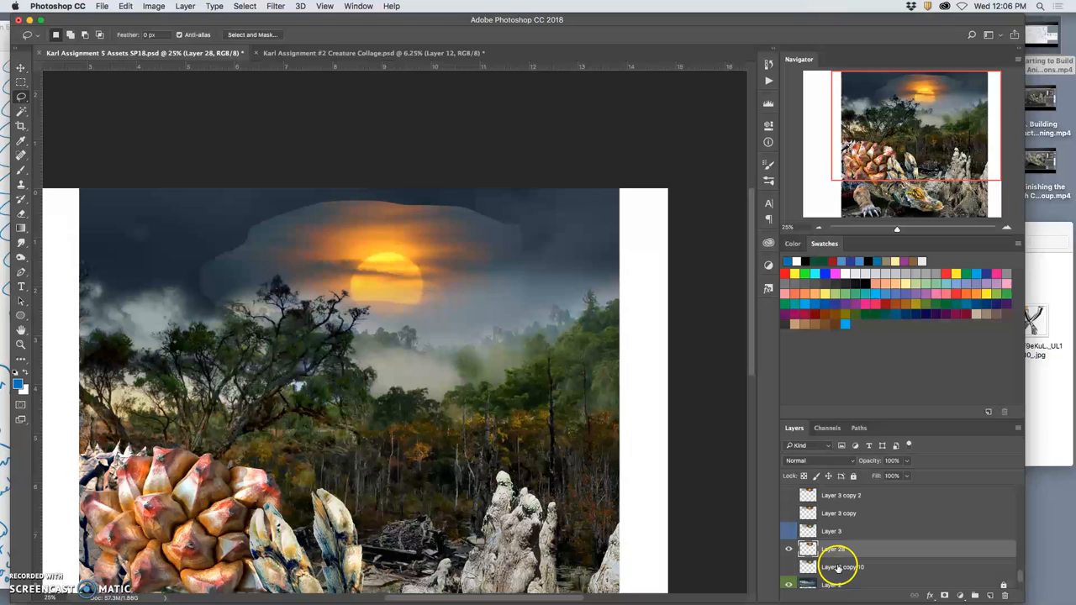
left_click(841, 566)
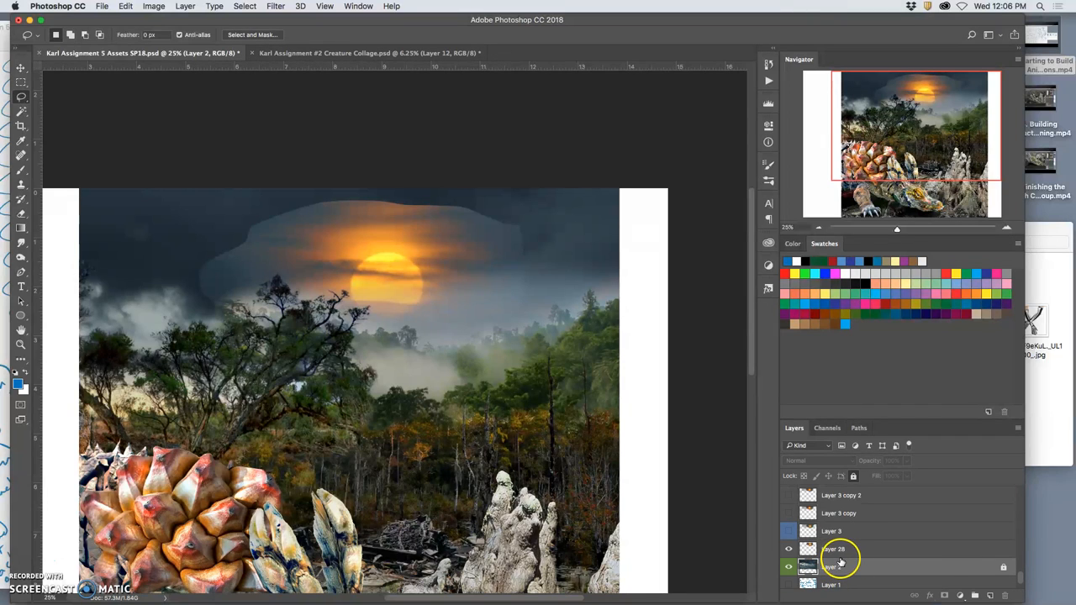
left_click(831, 548)
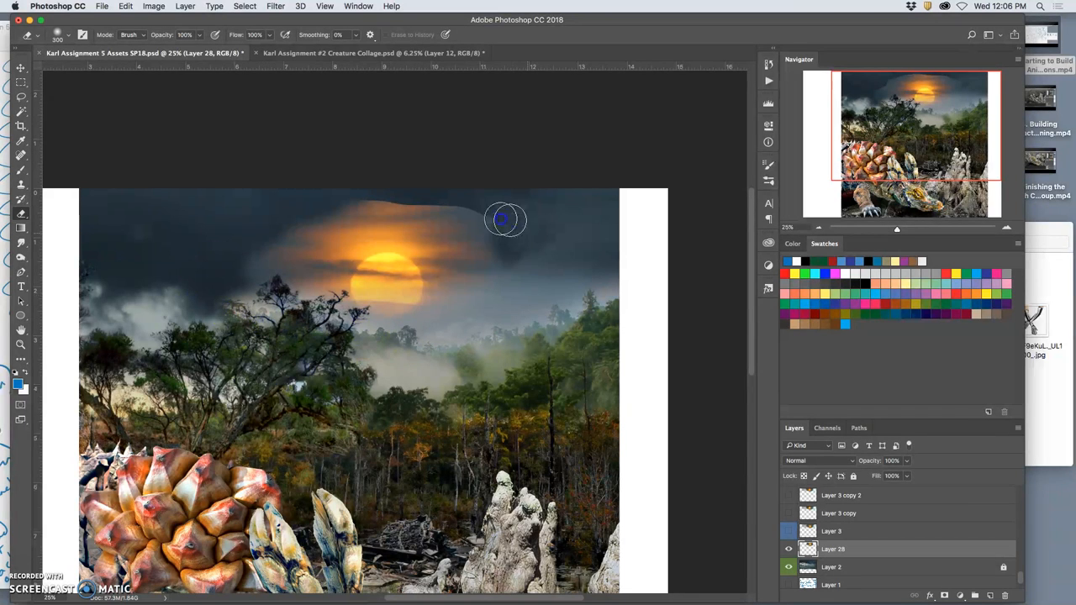
Step: Paint dark storm cloud across the top edge of the setting sun
left_click_drag(504, 221, 246, 235)
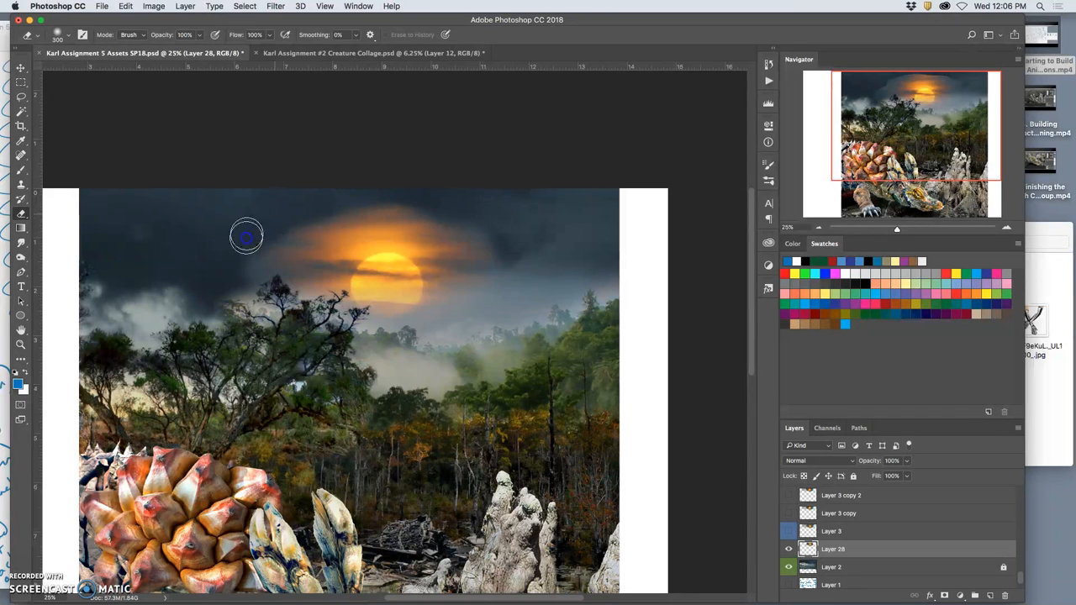
mouse_move(501, 225)
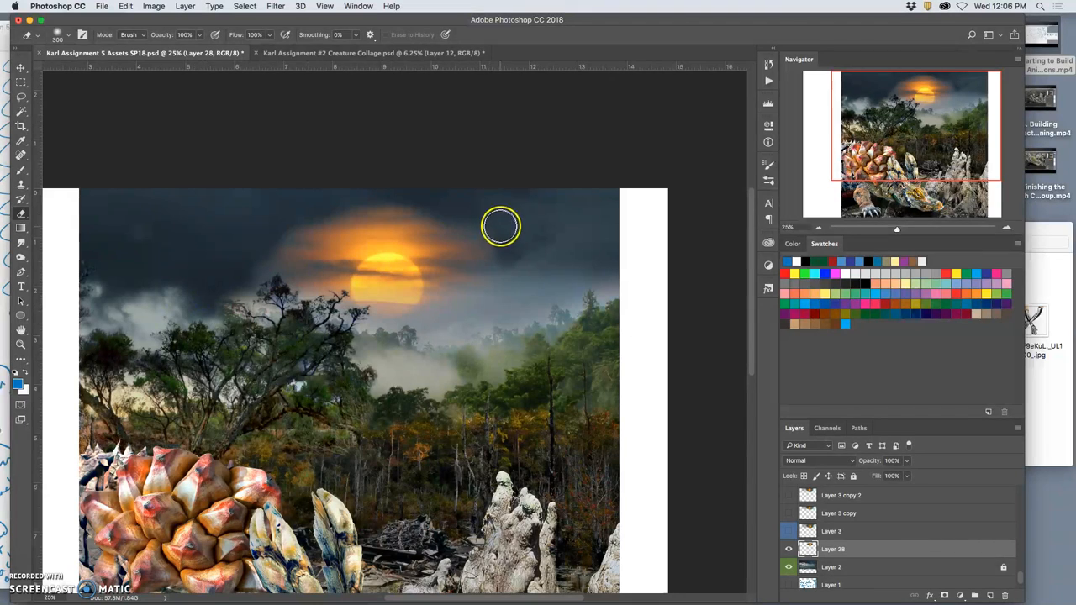
mouse_move(134, 31)
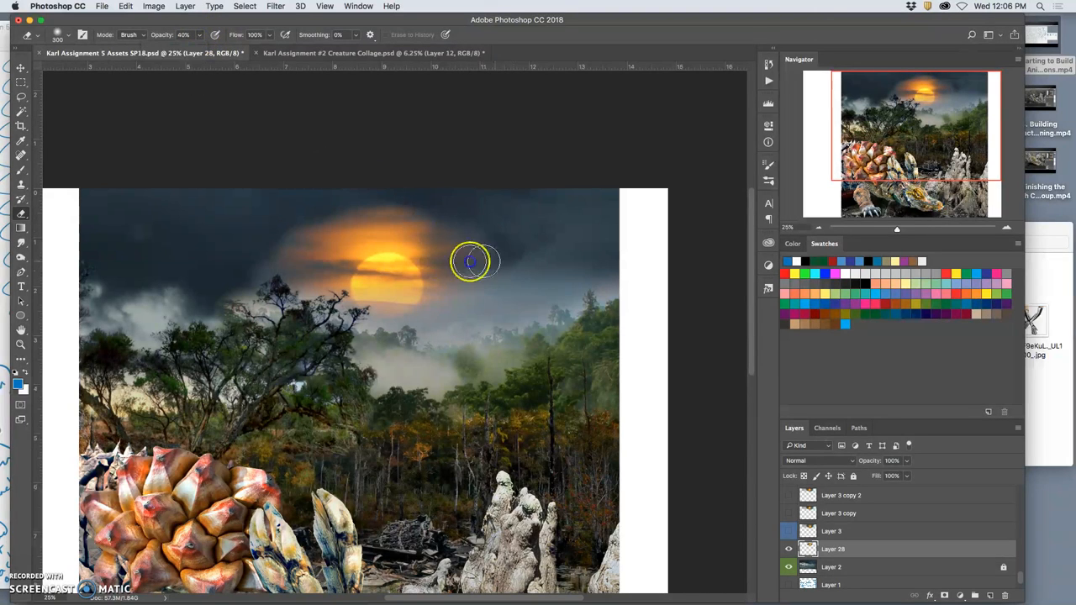
left_click_drag(470, 261, 393, 227)
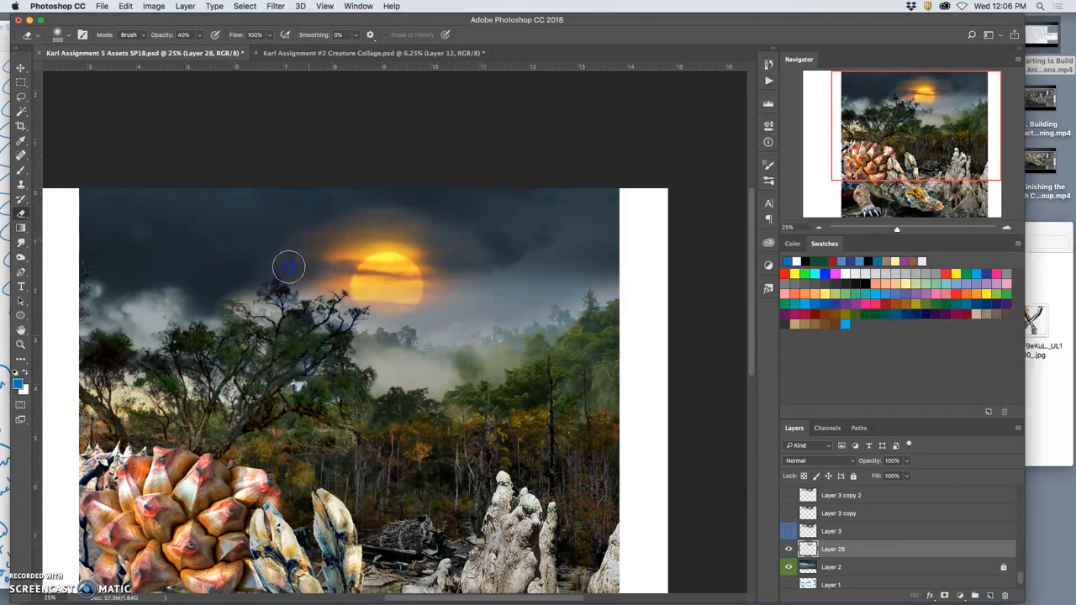
mouse_move(34, 135)
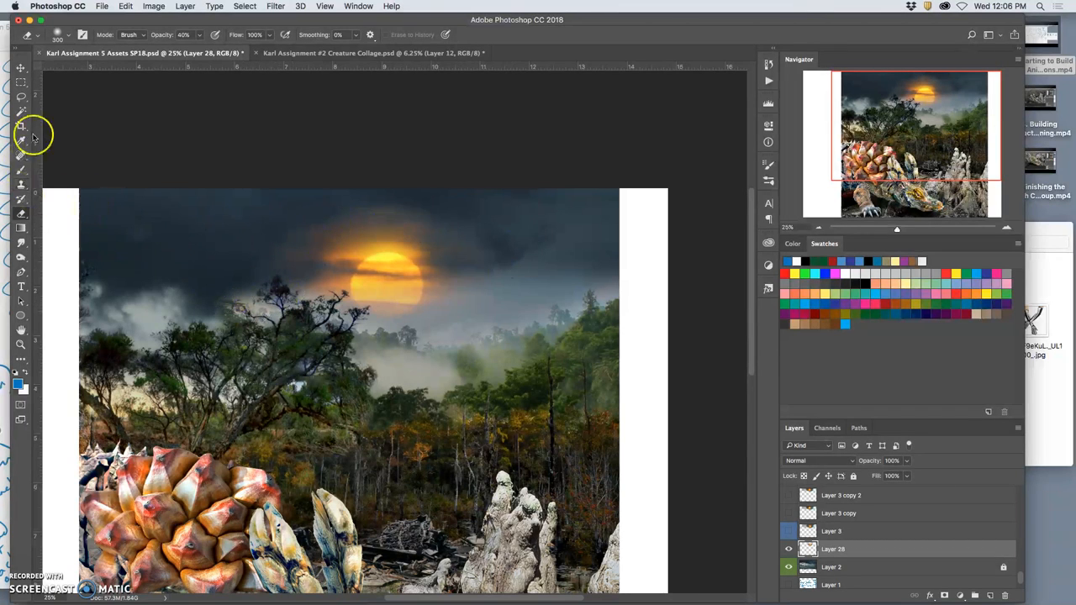
Step: Move the sun copy lower toward the horizon with the Move tool
left_click(20, 68)
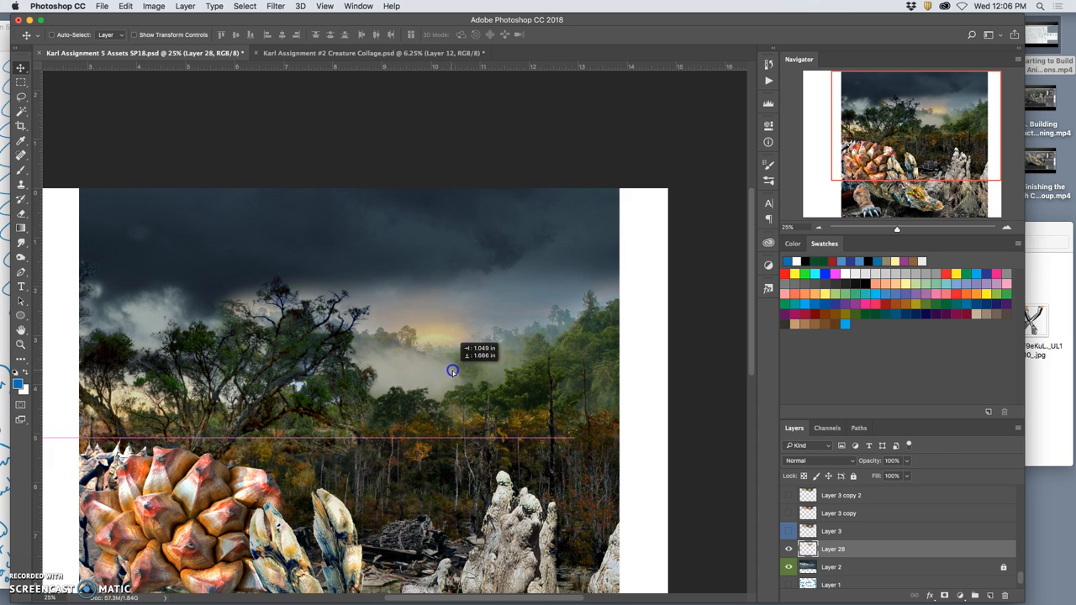
left_click_drag(452, 371, 461, 387)
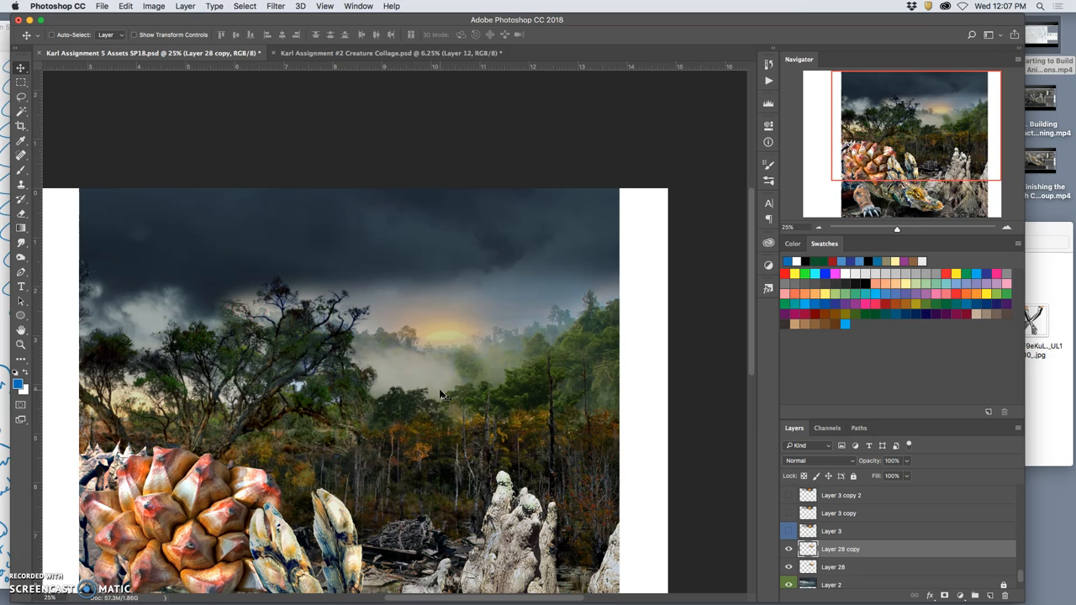
mouse_move(766, 528)
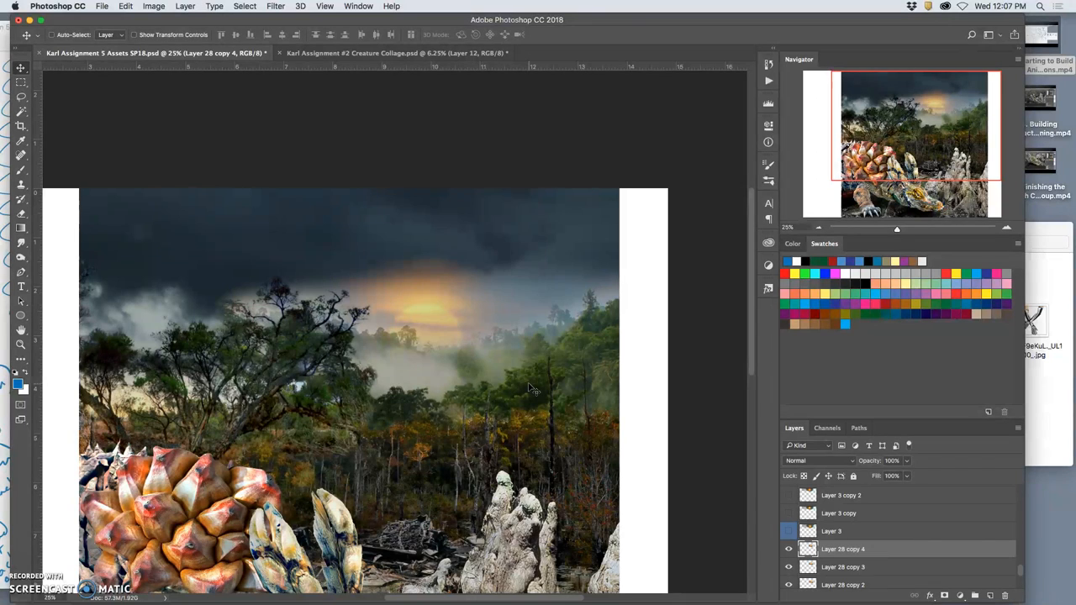
Step: Toggle visibility of the sun copies to compare their setting positions
left_click(788, 531)
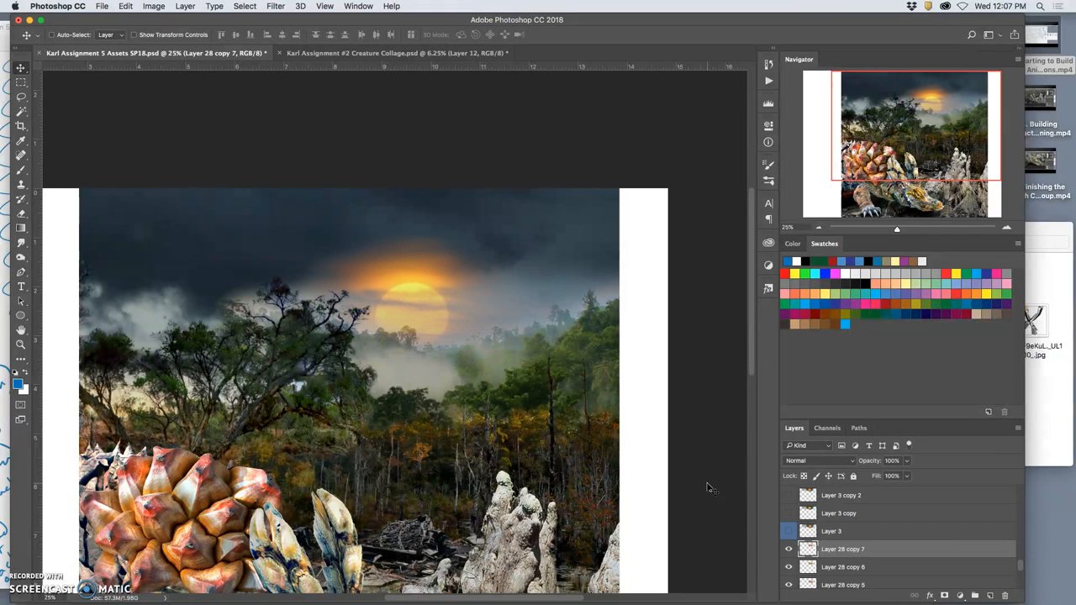
left_click(788, 531)
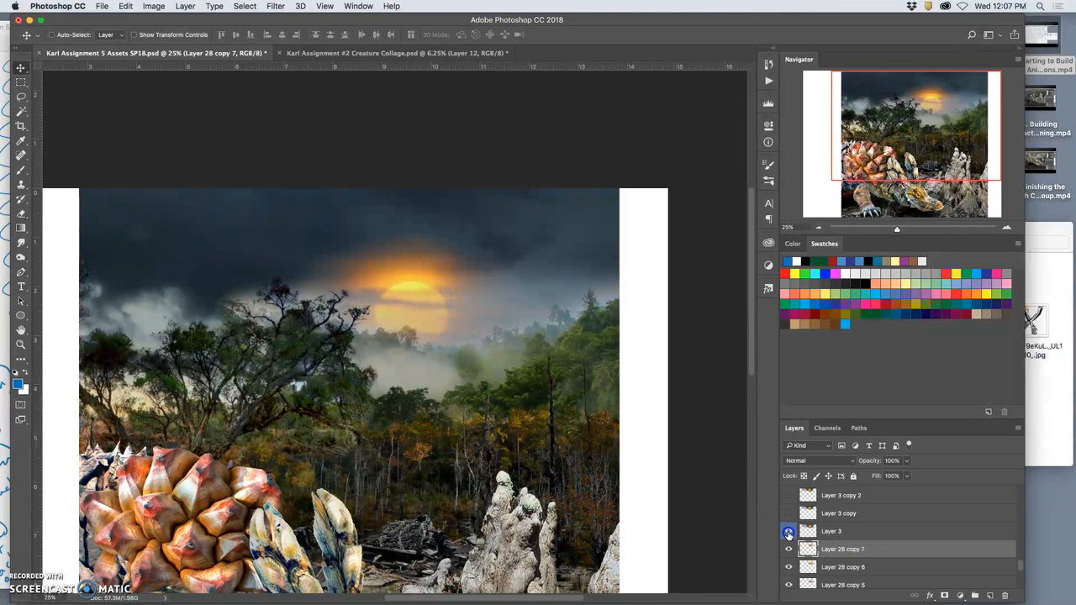
mouse_move(788, 531)
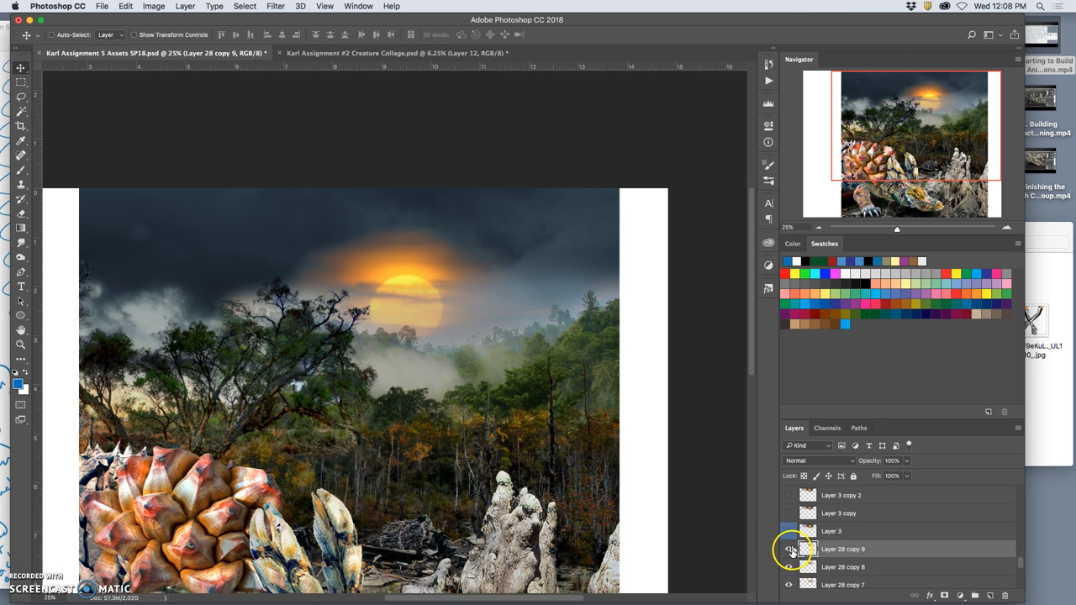
left_click(789, 547)
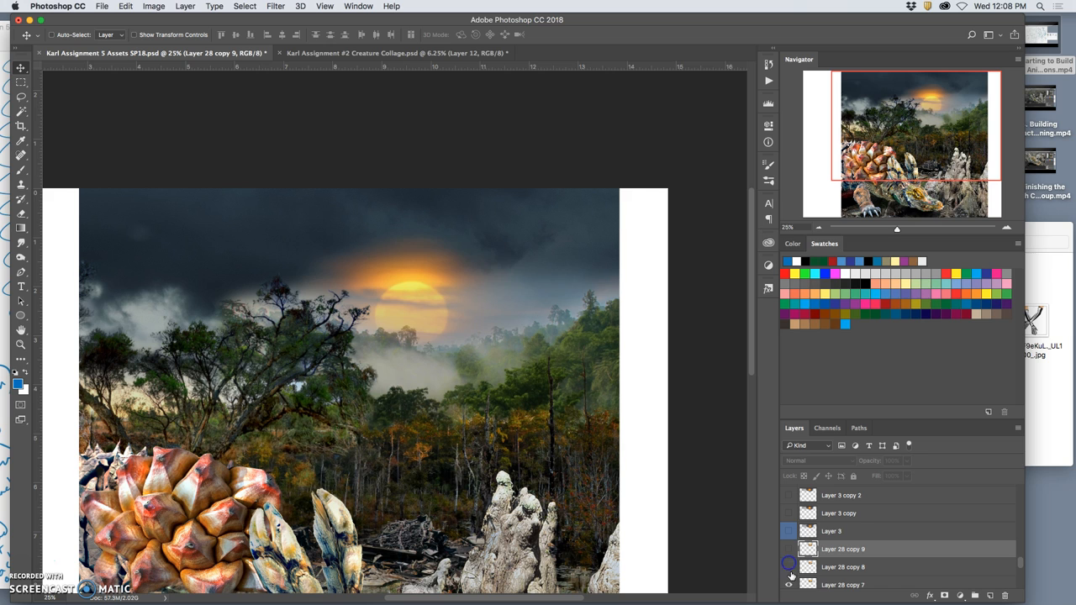
left_click(788, 566)
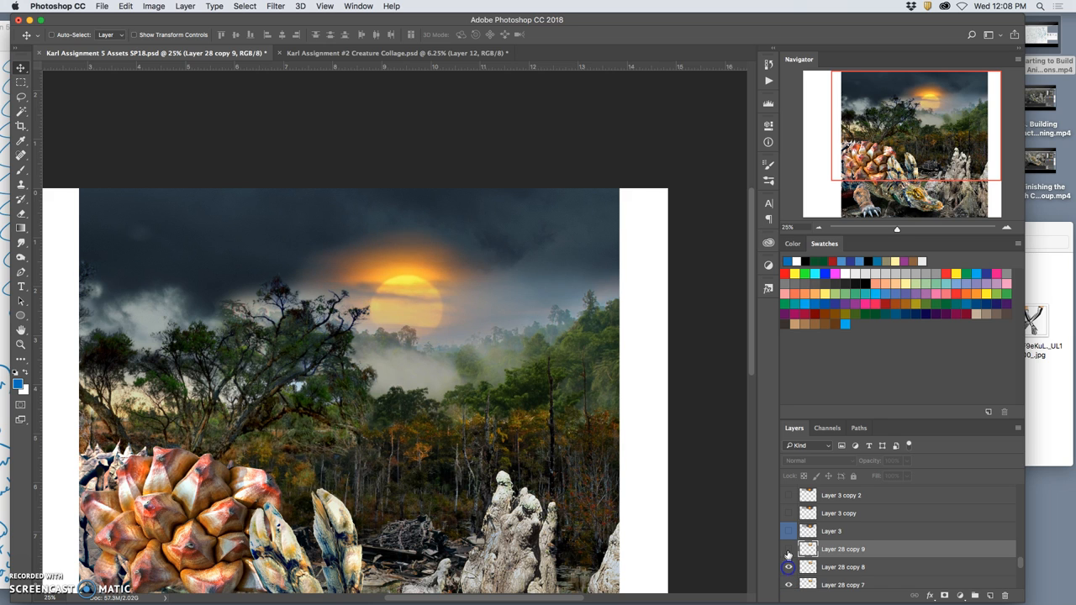
left_click(830, 531)
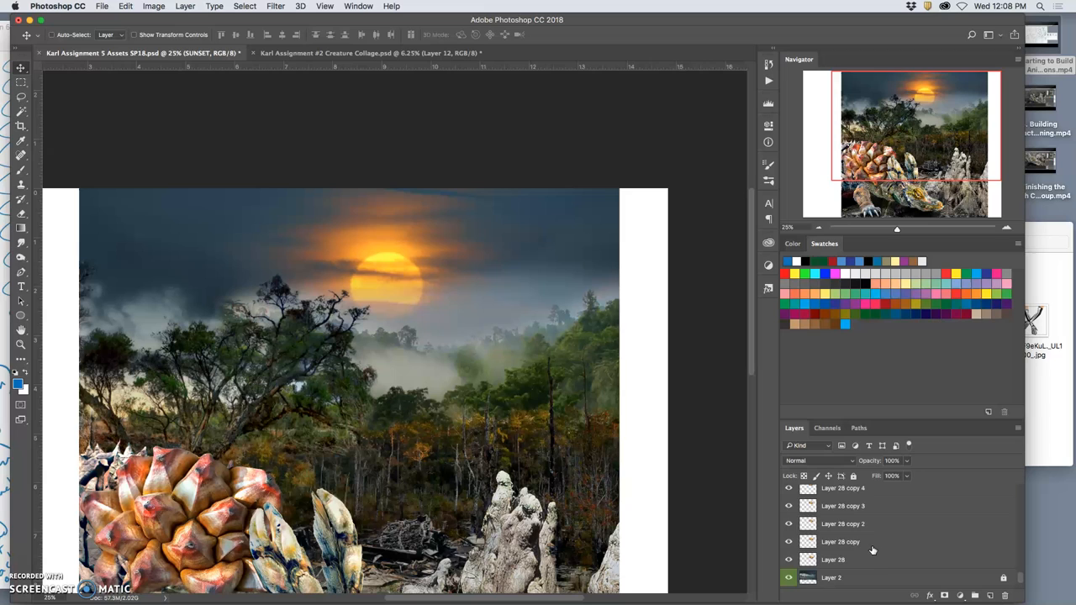
Step: Group the whole run of sun layers and rename the group 'SUN Setting'
left_click(840, 558)
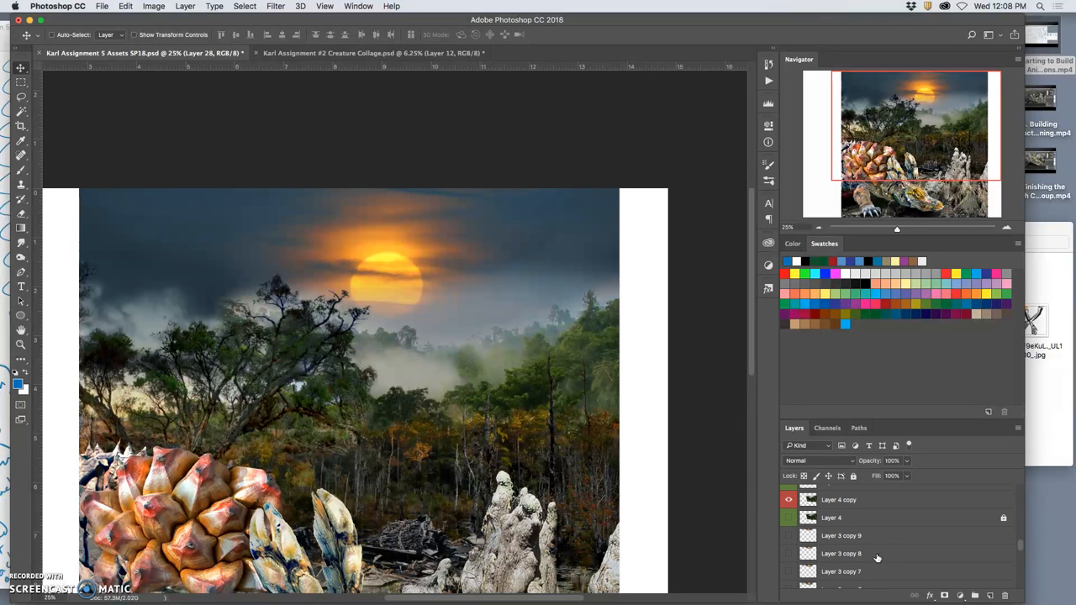
left_click(848, 553)
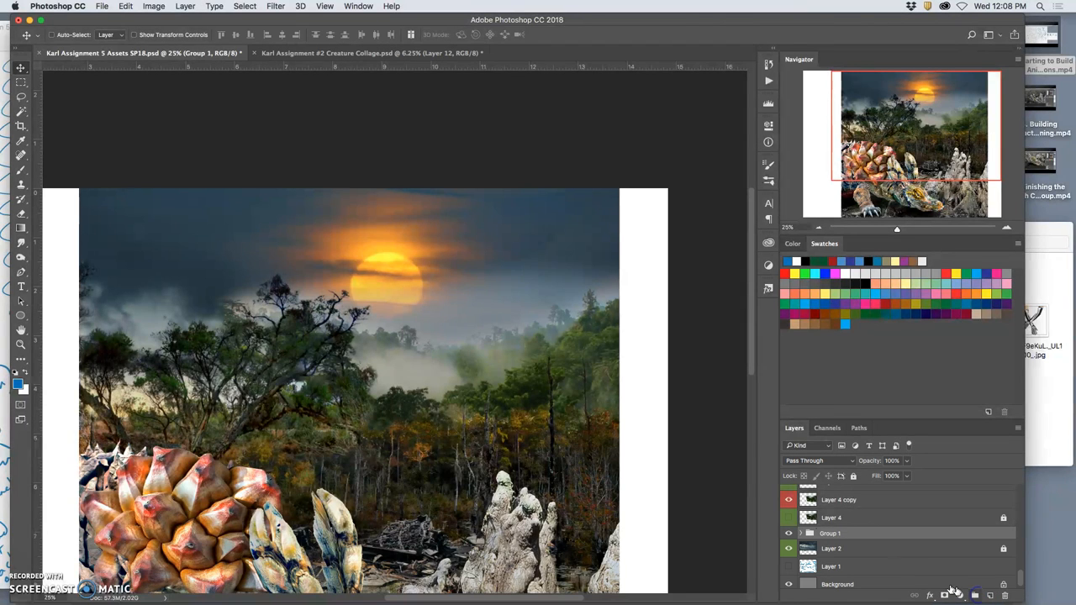
double_click(830, 533)
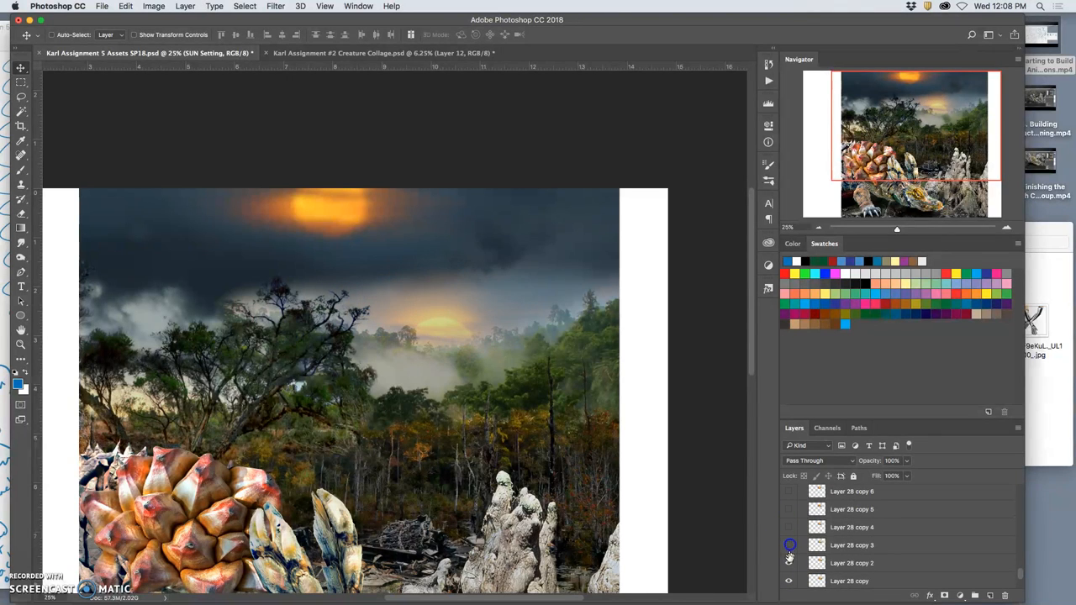
scroll("down", 3)
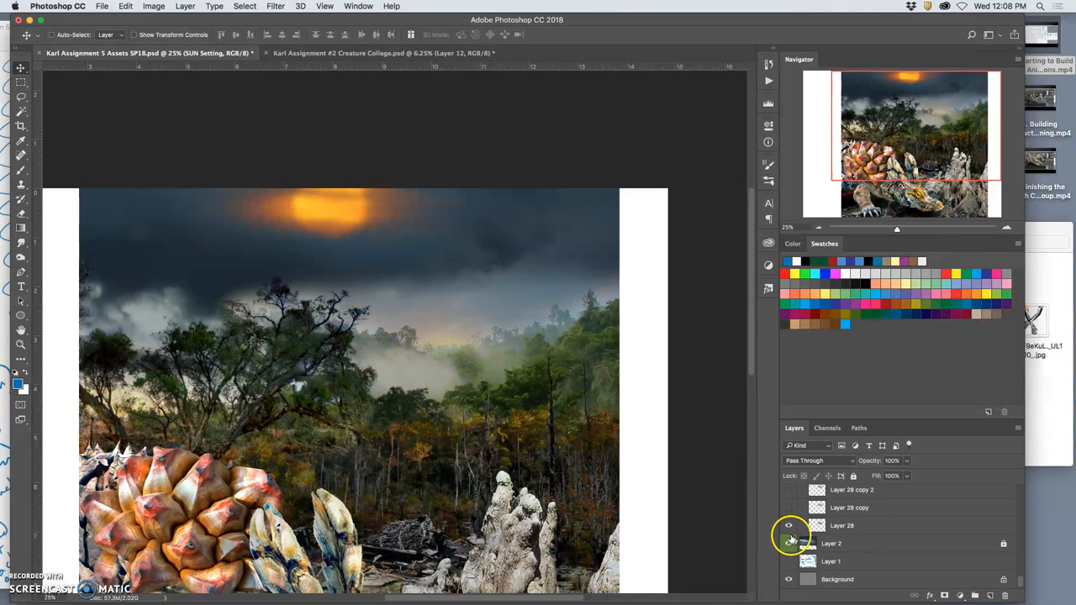
scroll("down", 3)
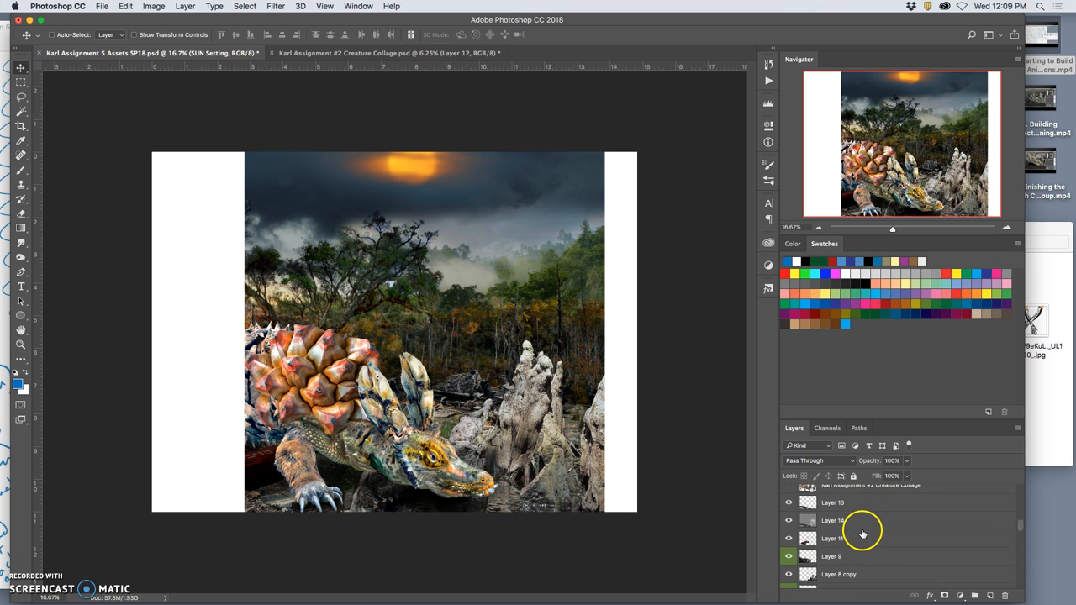
Step: Scroll the Layers panel to review the full collage stack
scroll("down", 3)
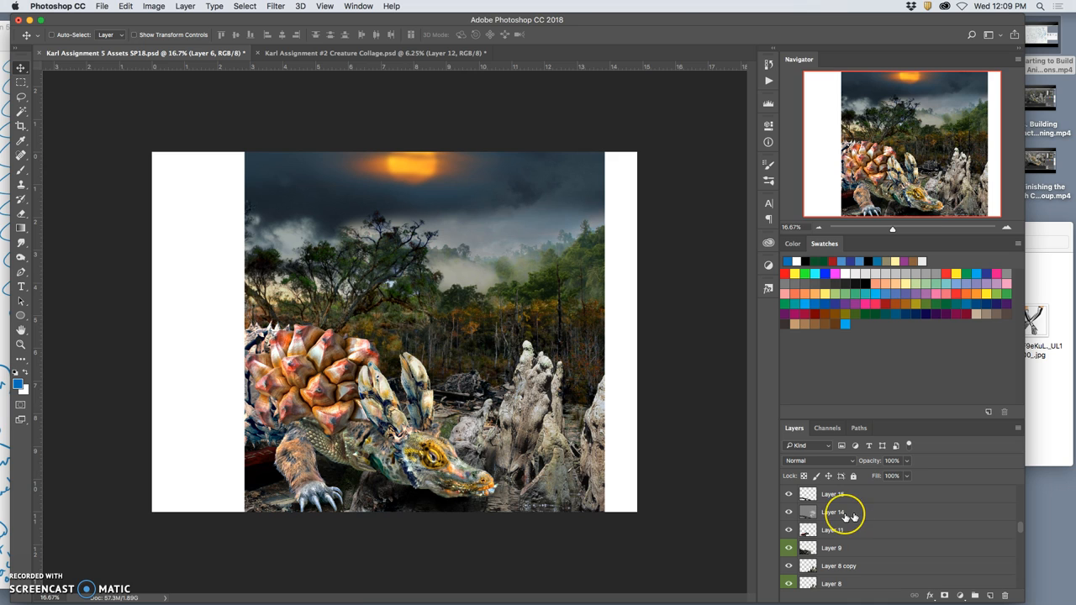
scroll("down", 3)
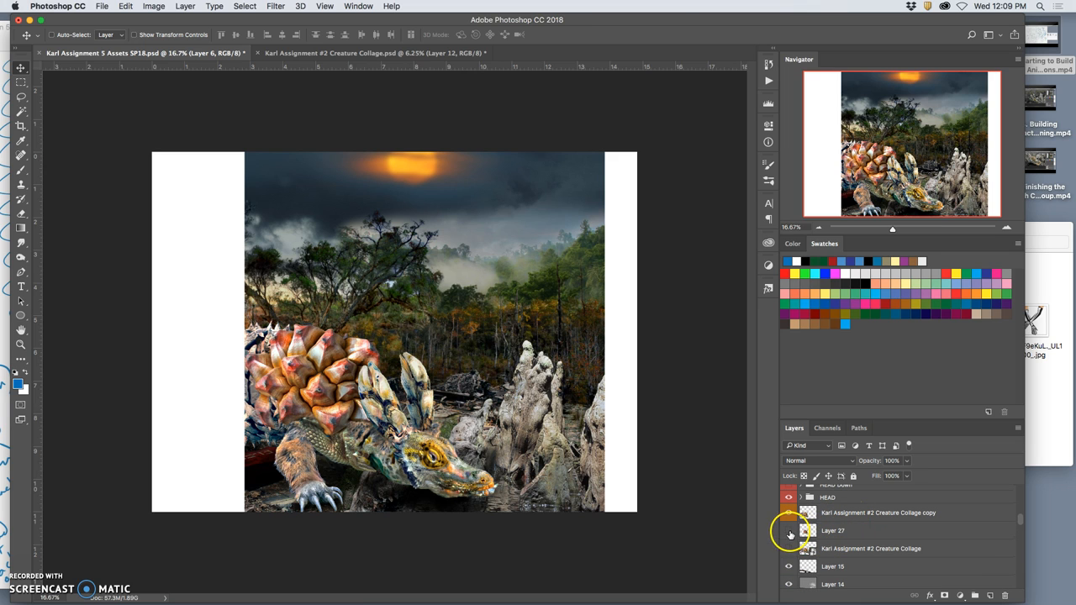